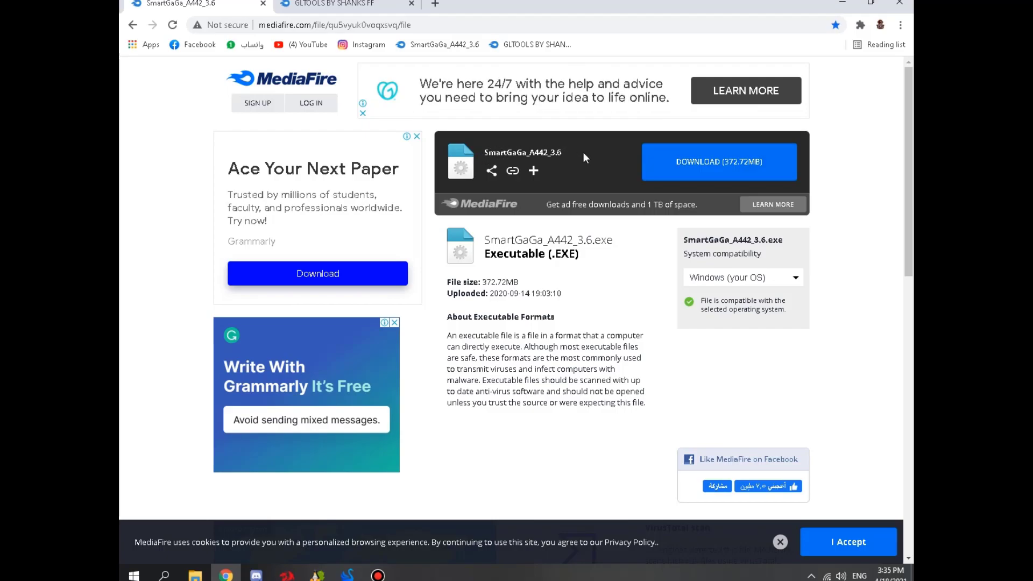
Switch to the GLTOOLS BY SHANKS FF MediaFire tab, then minimize Chrome to the desktop.
{"action": "left_click", "coordinate": [718, 161]}
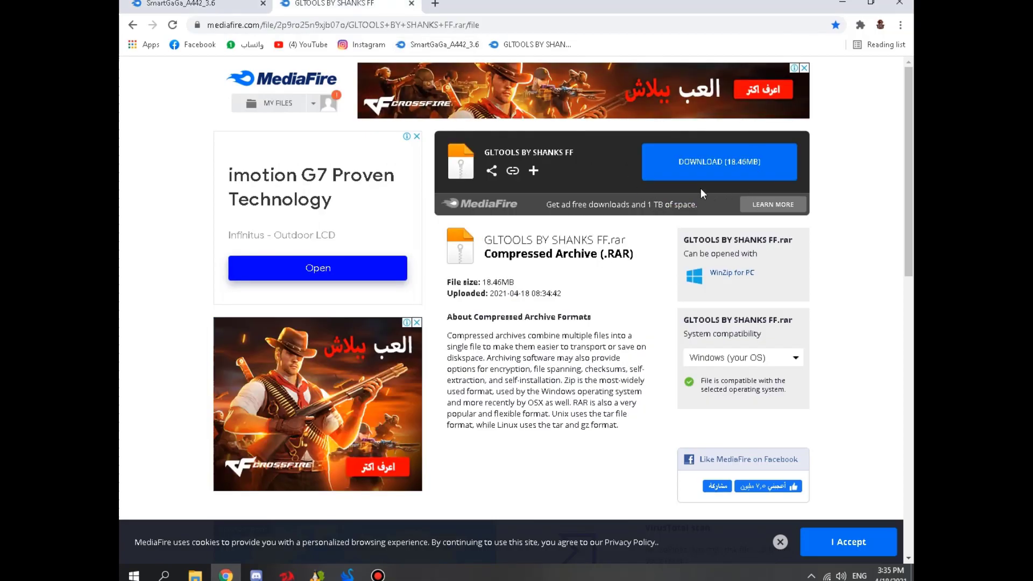
{"action": "left_click", "coordinate": [719, 161]}
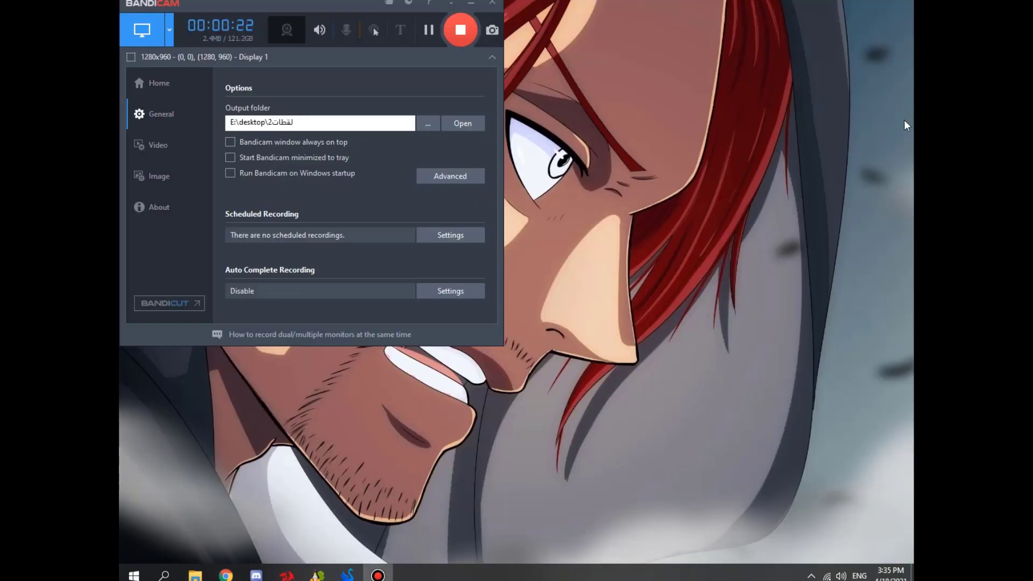
Show the downloads folder maximized in File Explorer with SmartGaGa_A442_3.6 selected.
{"action": "left_click", "coordinate": [462, 123]}
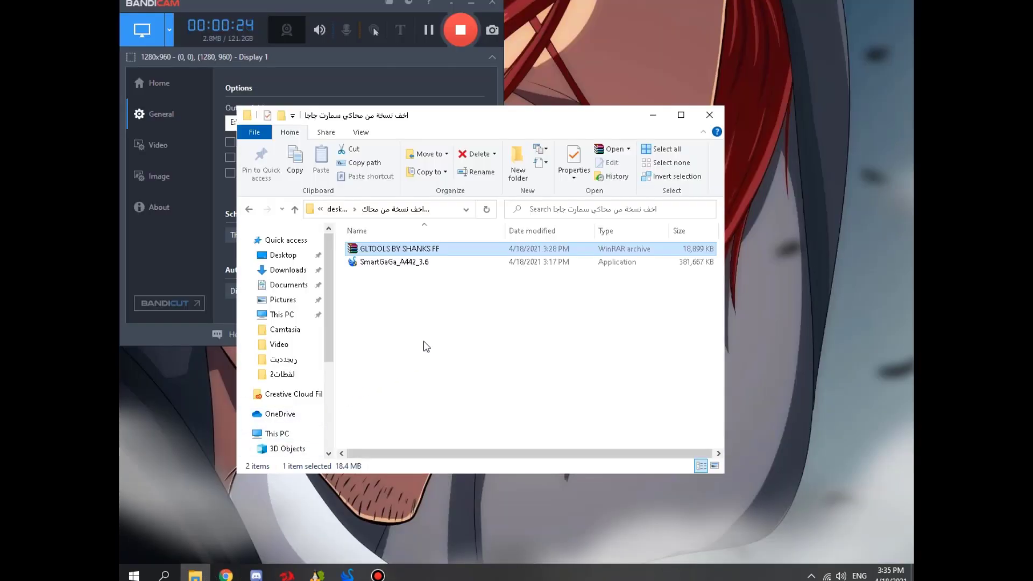
{"action": "left_click", "coordinate": [680, 115]}
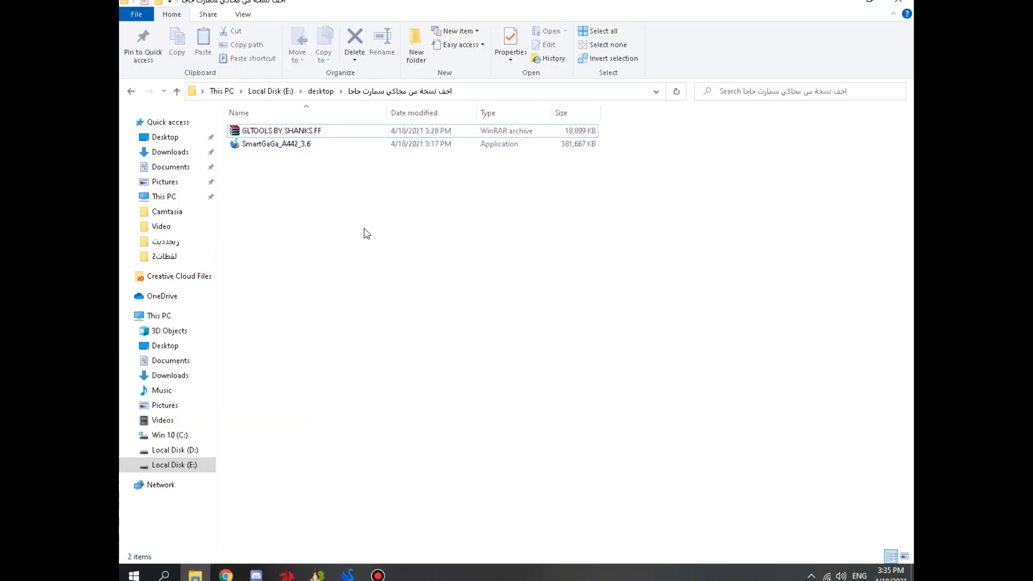
{"action": "left_click", "coordinate": [276, 143]}
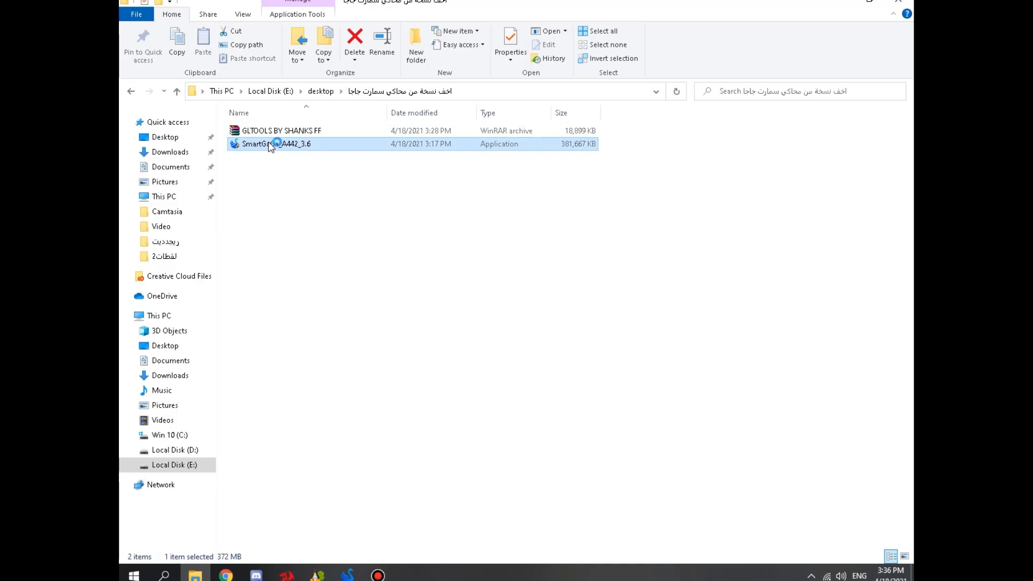
Run the SmartGaGa installer in English and set a new 'Smart' folder on drive E as the install location.
{"action": "double_click", "coordinate": [277, 143]}
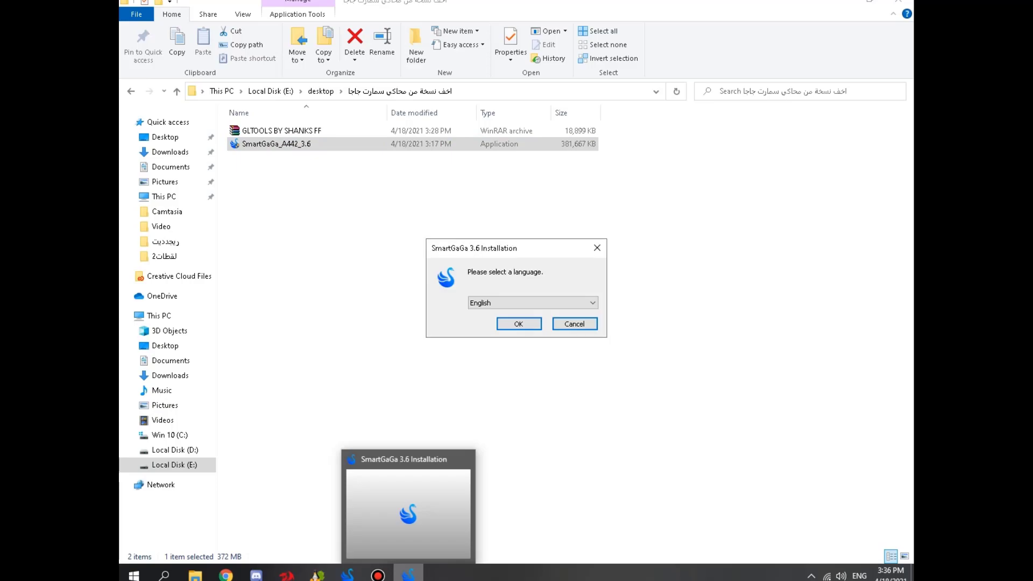
{"action": "left_click", "coordinate": [517, 323]}
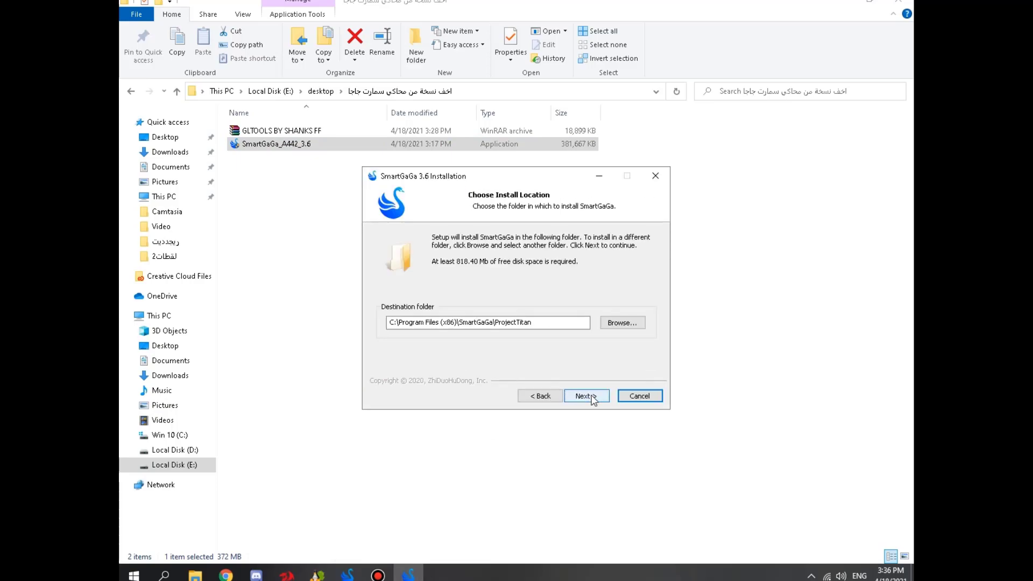
{"action": "left_click", "coordinate": [620, 321]}
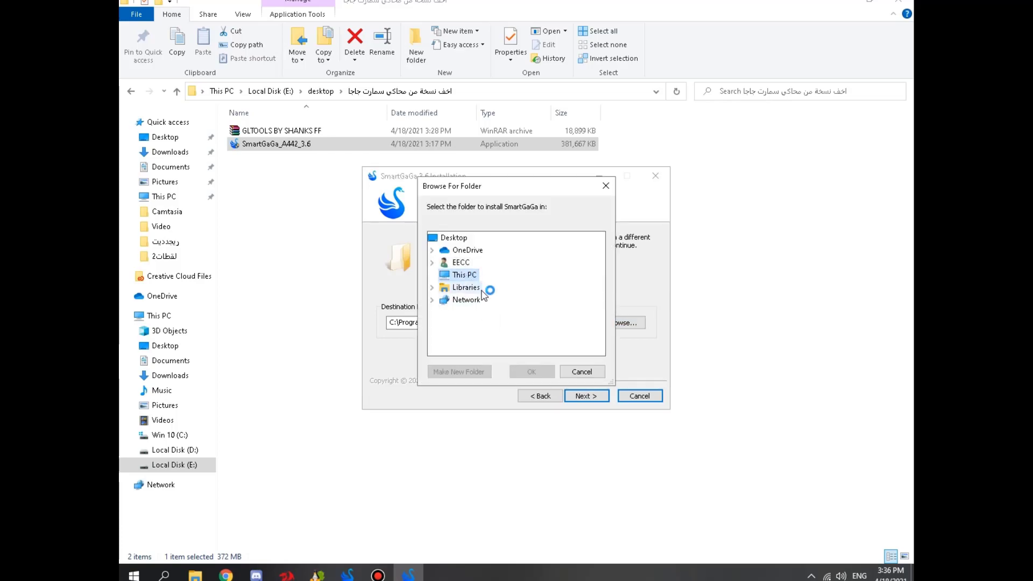
{"action": "left_click", "coordinate": [458, 372]}
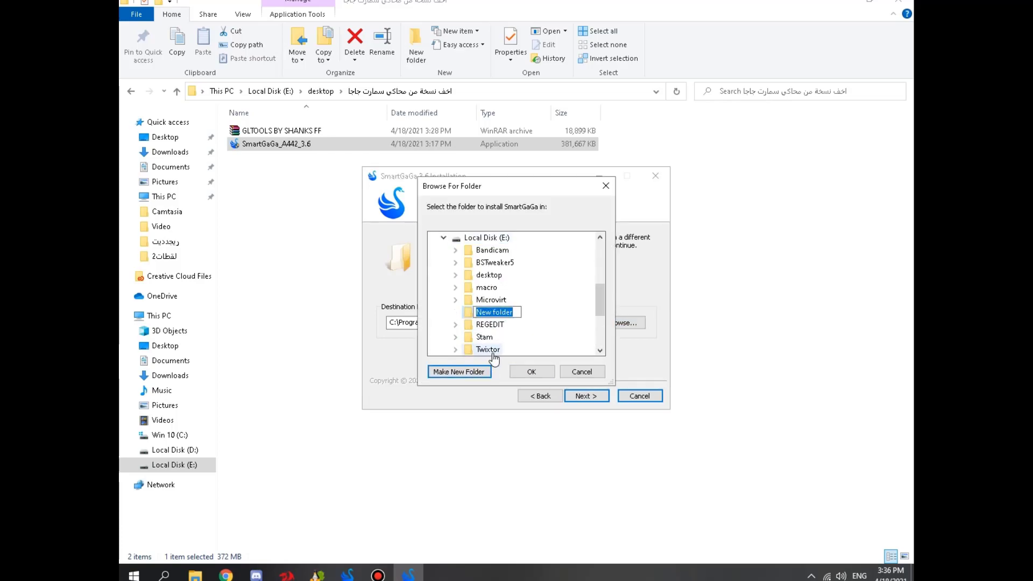
{"action": "type", "text": "Smart"}
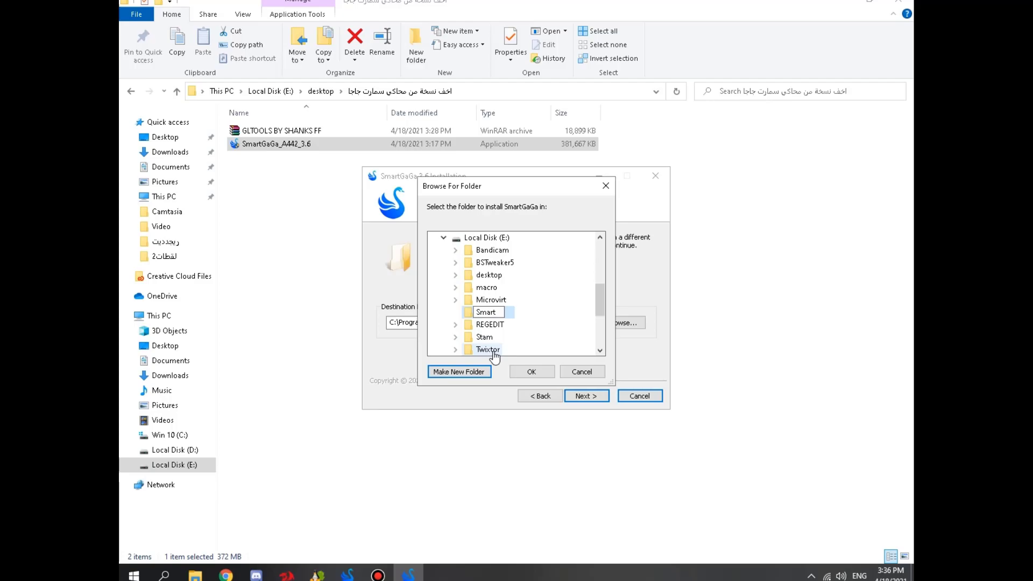
{"action": "left_click", "coordinate": [531, 371]}
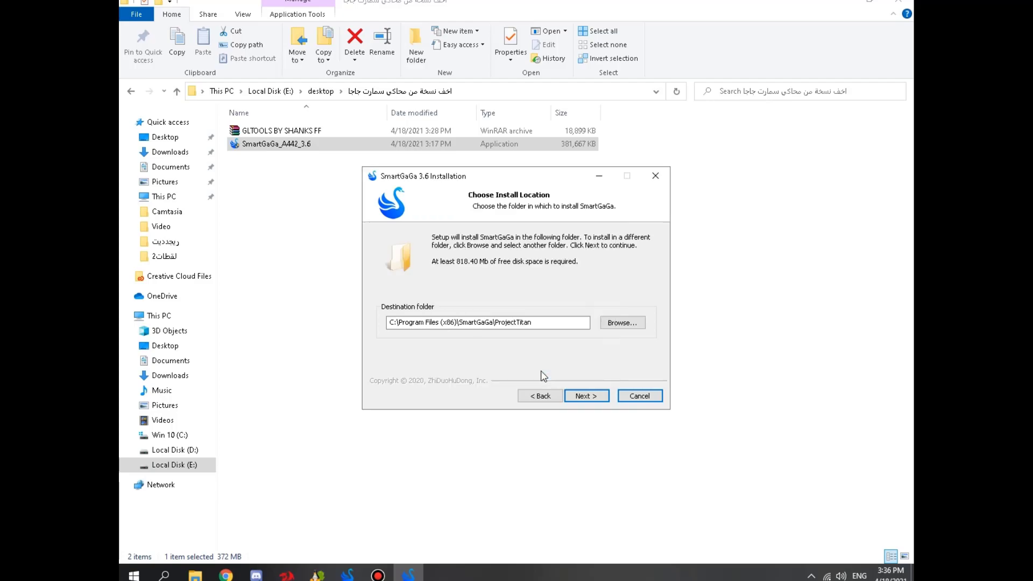
Proceed through location and shortcuts, install, untick Visit product web site, and finish setup.
{"action": "left_click", "coordinate": [585, 395]}
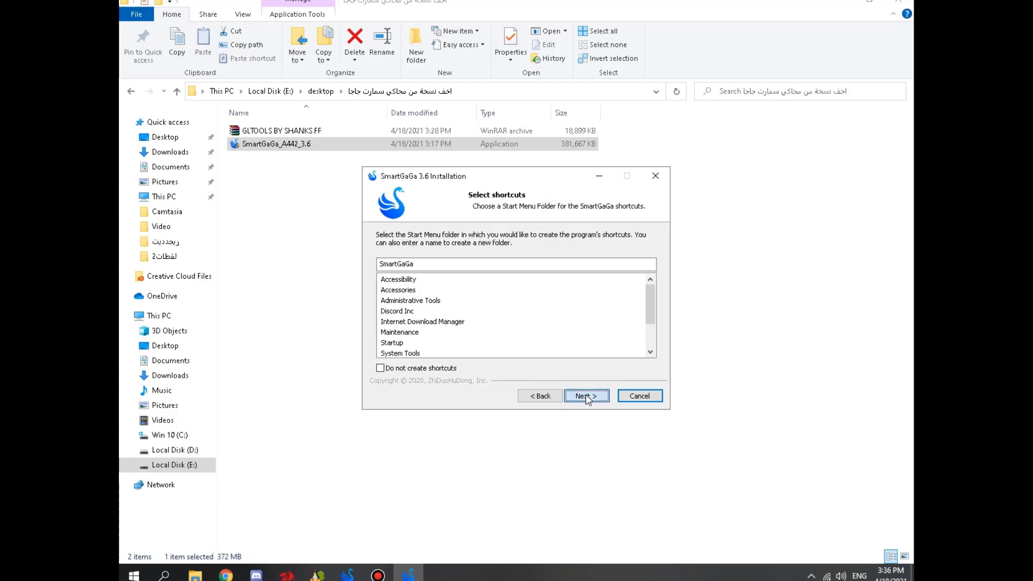
{"action": "left_click", "coordinate": [585, 395]}
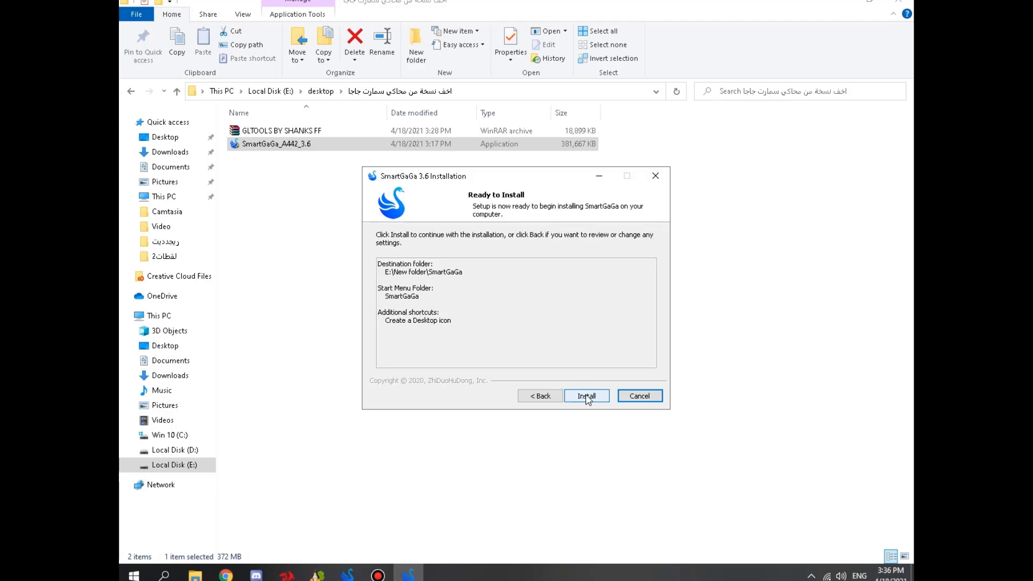
{"action": "left_click", "coordinate": [585, 395]}
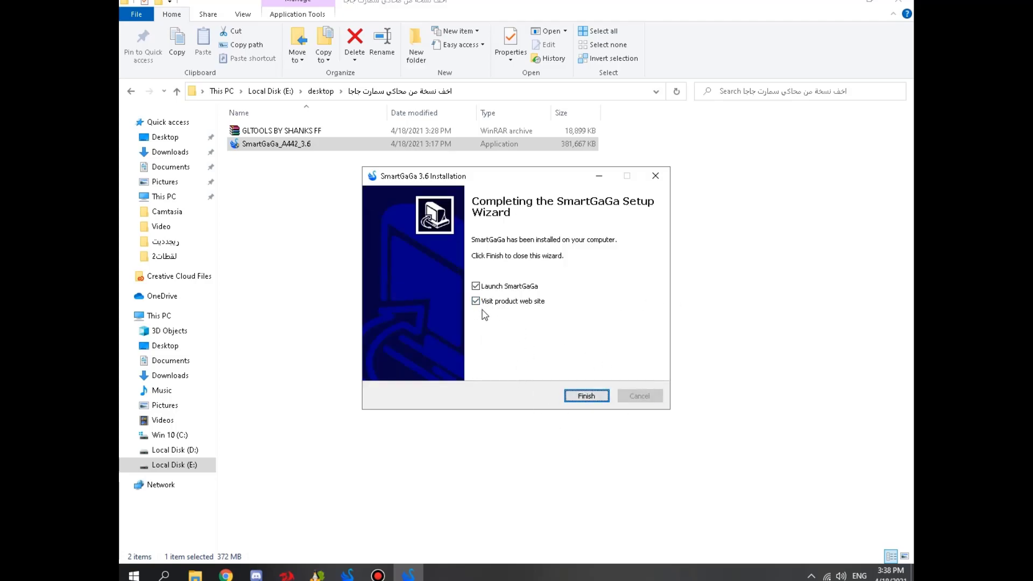
{"action": "left_click", "coordinate": [474, 301]}
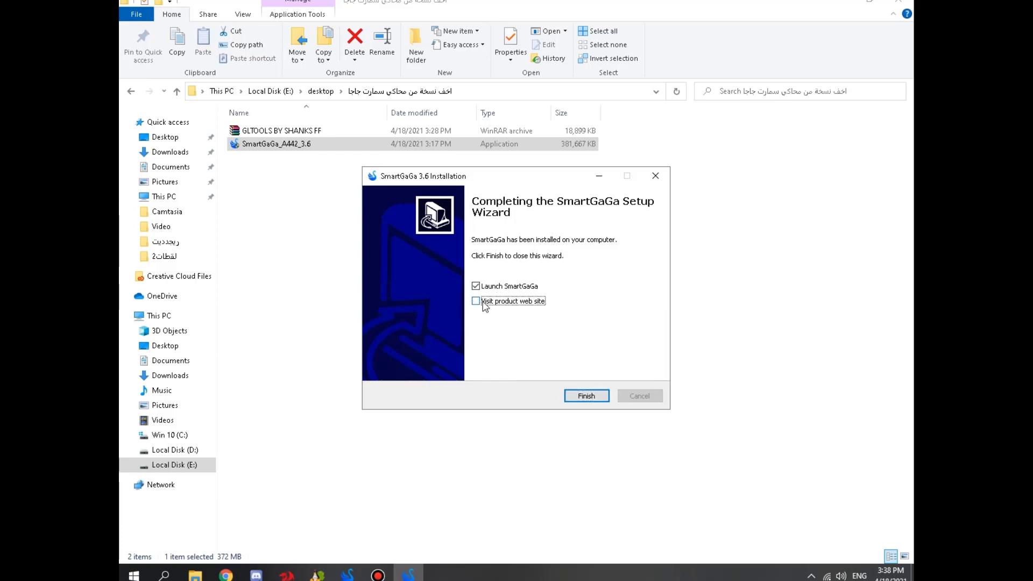
{"action": "left_click", "coordinate": [585, 395]}
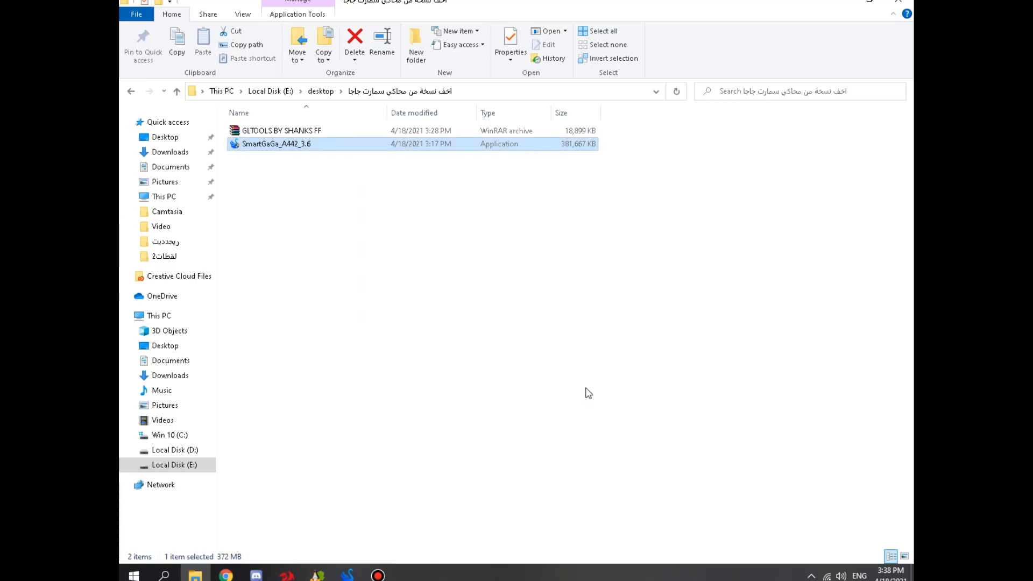
Launch SmartGaGa and allow it access through the Windows firewall.
{"action": "double_click", "coordinate": [277, 143]}
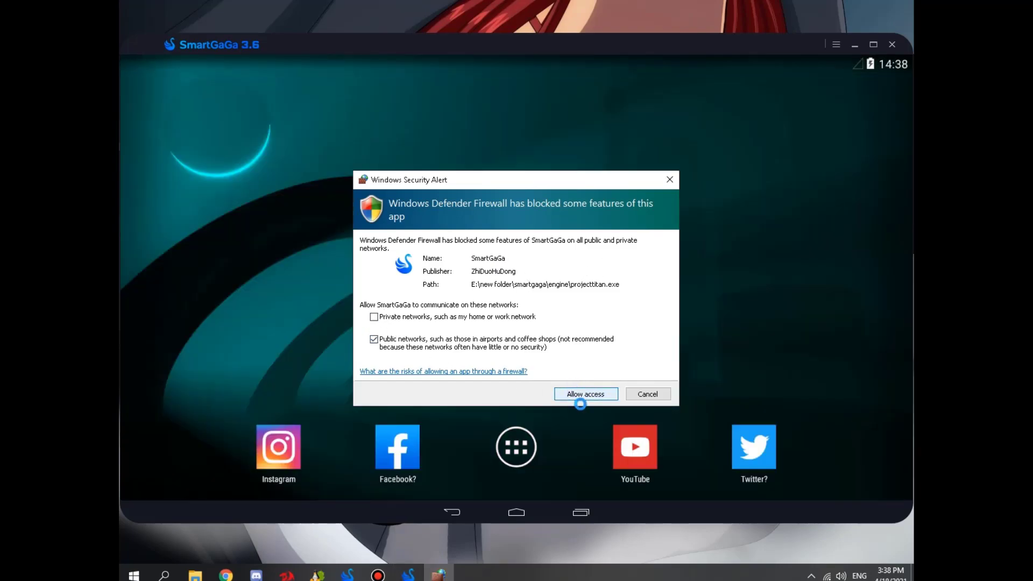
{"action": "left_click", "coordinate": [584, 394]}
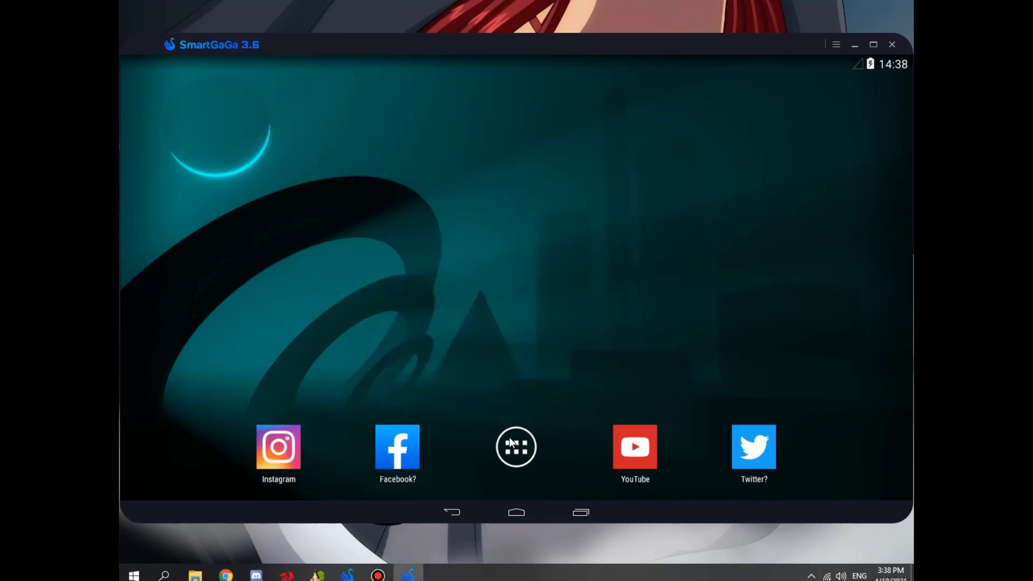
{"action": "mouse_move", "coordinate": [761, 70]}
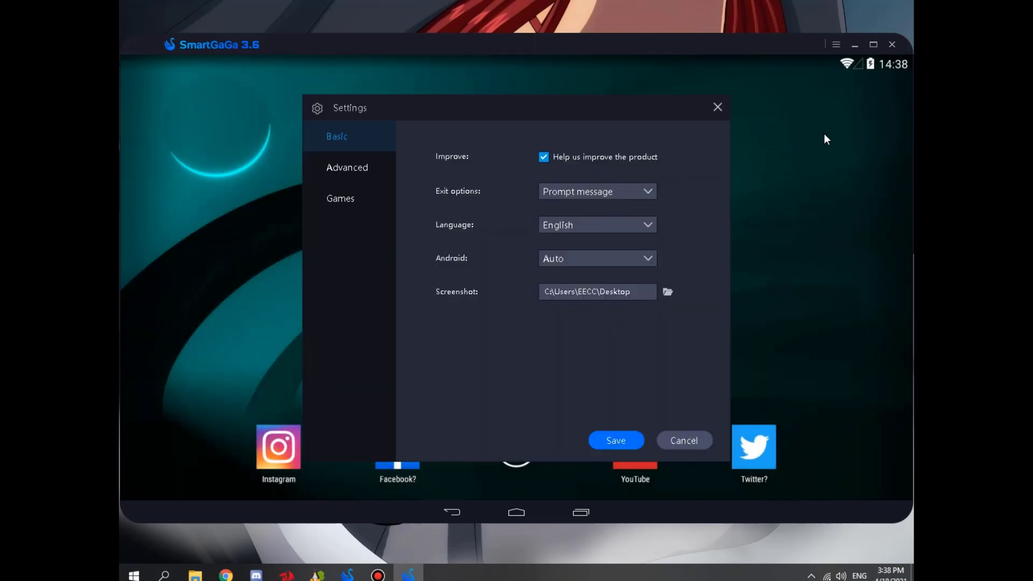
Review Android version (Auto), advanced resolution/CPU/RAM/renderer and Games settings, then save and close.
{"action": "left_click", "coordinate": [596, 257]}
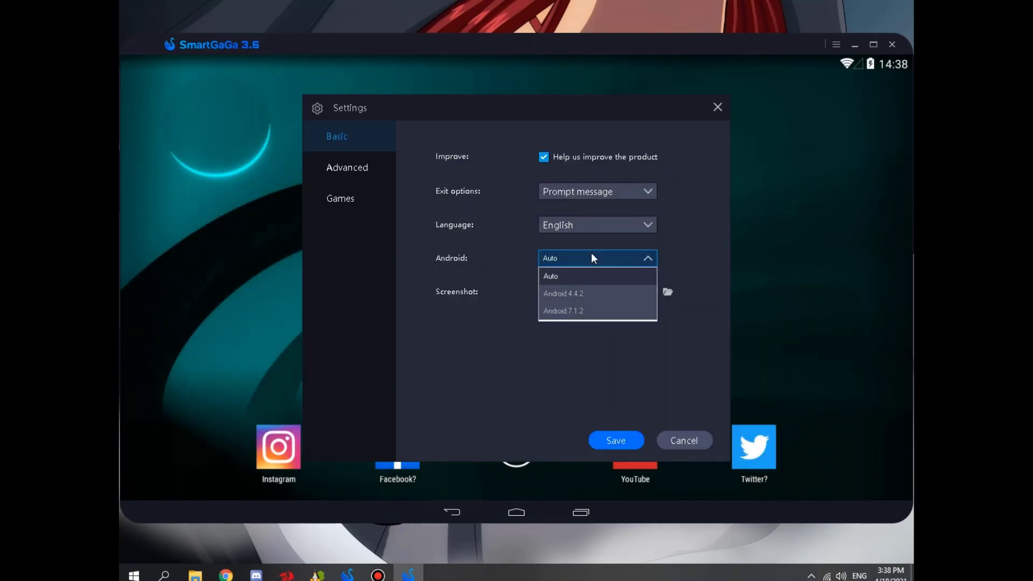
{"action": "left_click", "coordinate": [550, 276]}
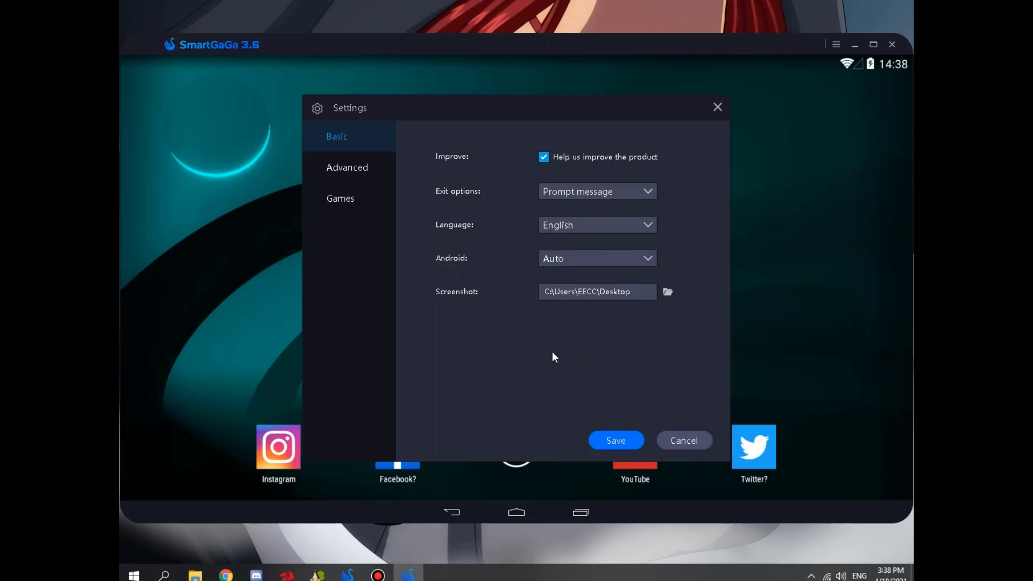
{"action": "left_click", "coordinate": [347, 168]}
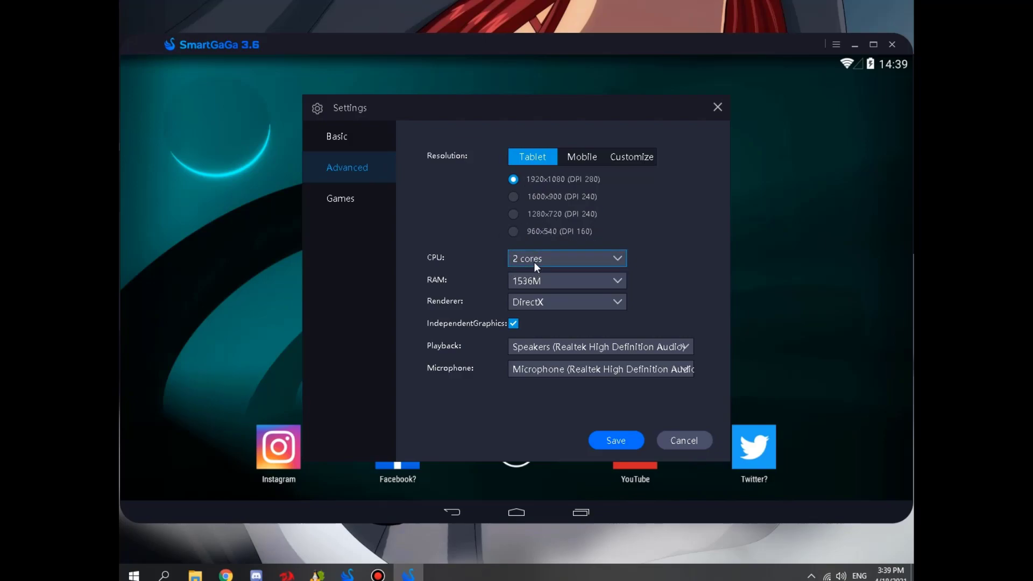
{"action": "left_click", "coordinate": [565, 281]}
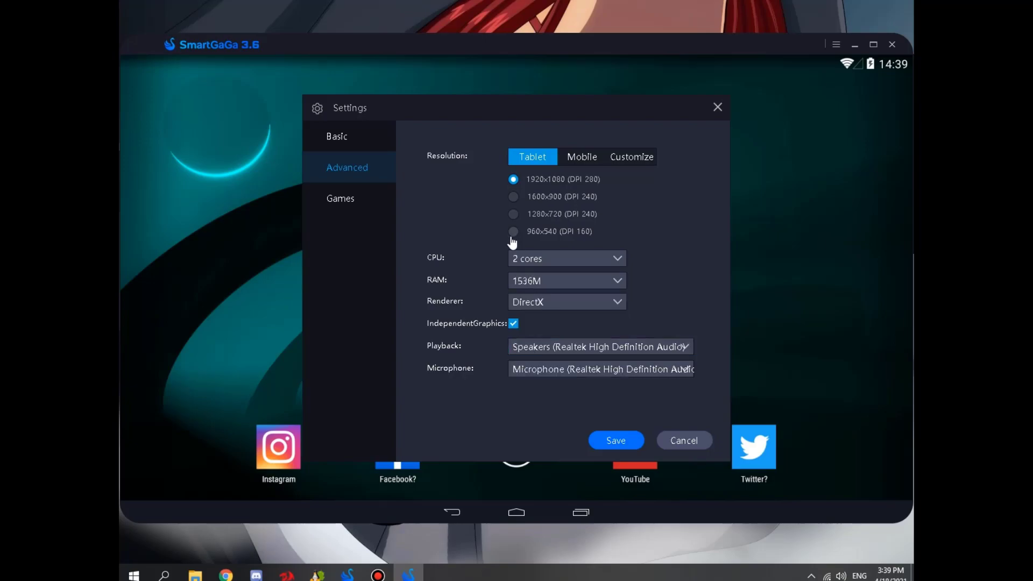
{"action": "mouse_move", "coordinate": [517, 223]}
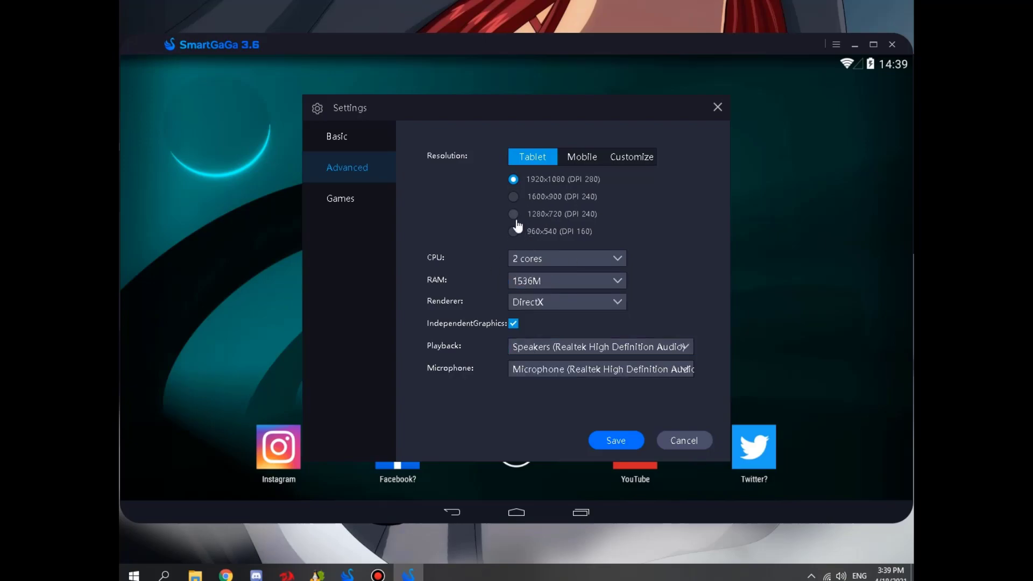
{"action": "left_click", "coordinate": [340, 198]}
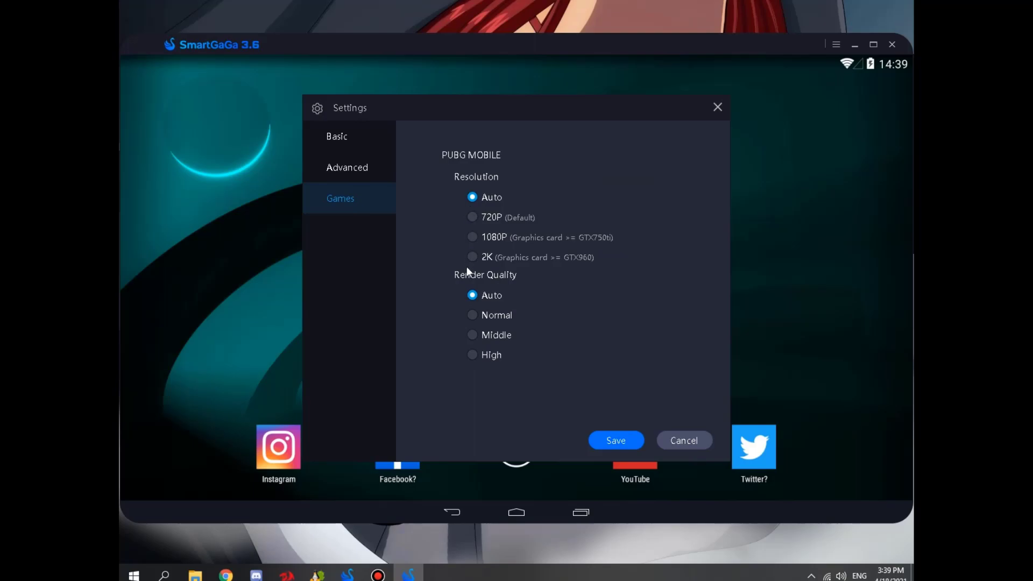
{"action": "left_click", "coordinate": [683, 440]}
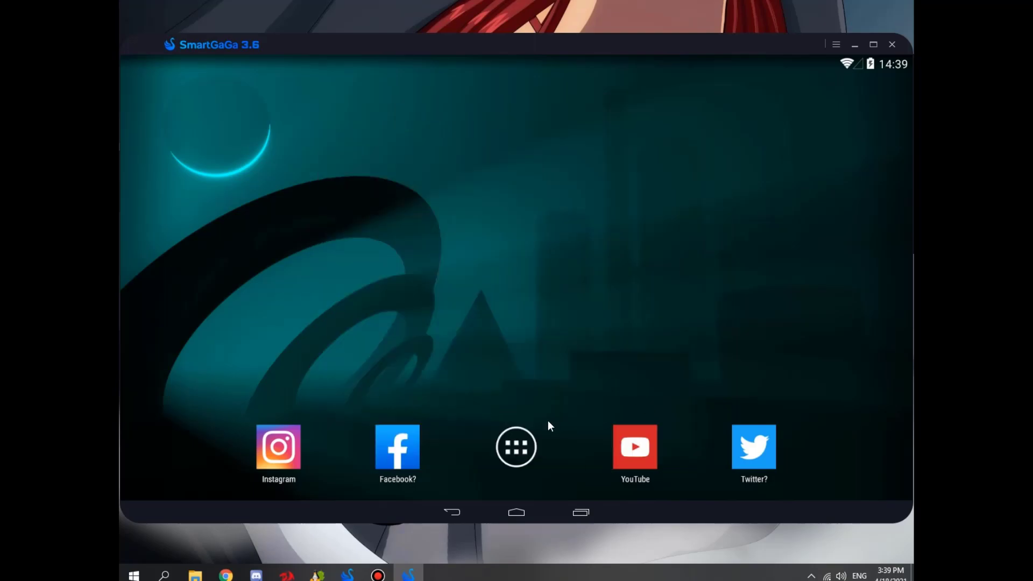
Launch Play Store from the app drawer, sign in with an existing Google account and enter the store.
{"action": "left_click", "coordinate": [515, 446]}
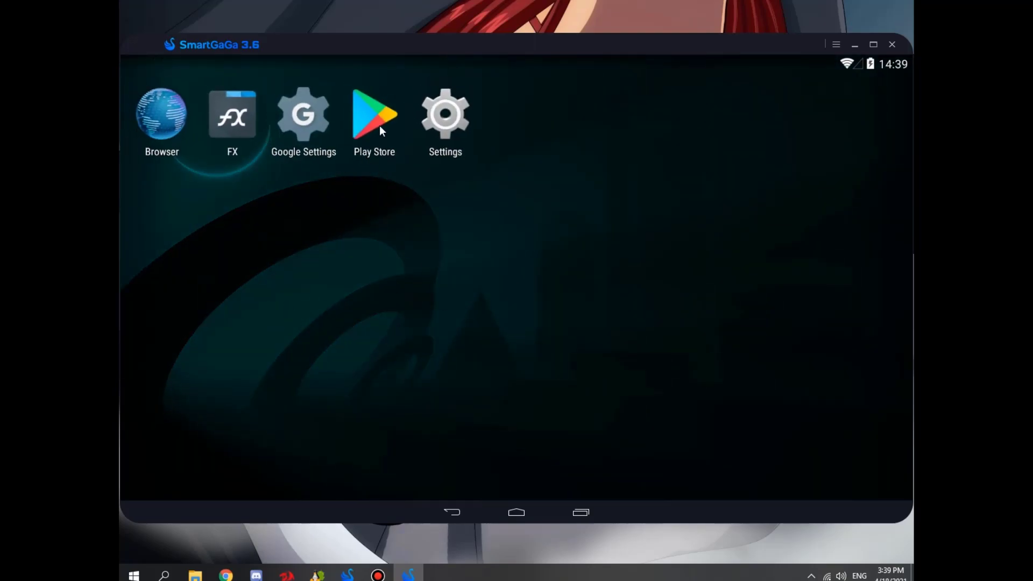
{"action": "left_click", "coordinate": [373, 115]}
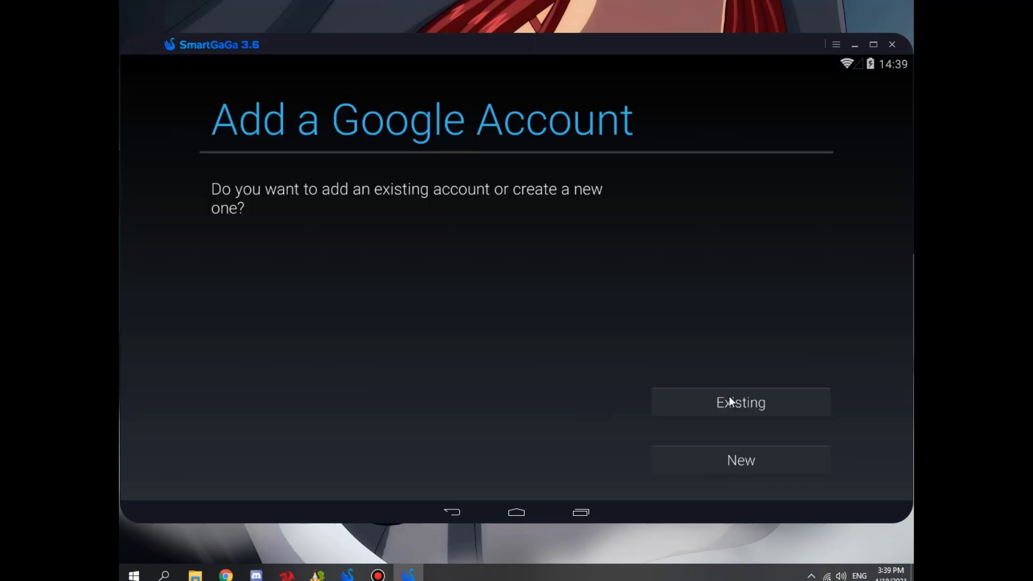
{"action": "left_click", "coordinate": [740, 401]}
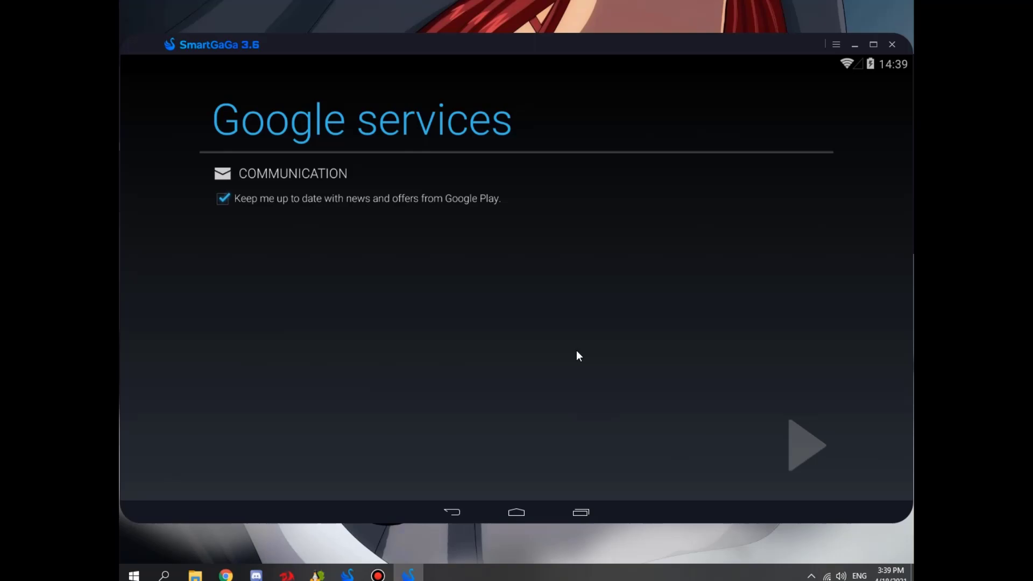
{"action": "left_click", "coordinate": [806, 445]}
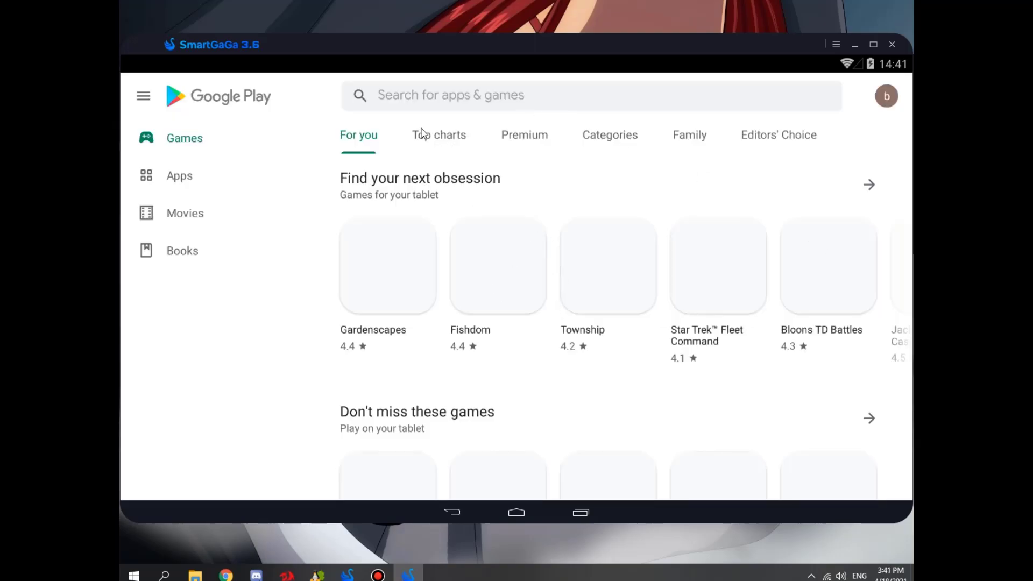
{"action": "mouse_move", "coordinate": [537, 161]}
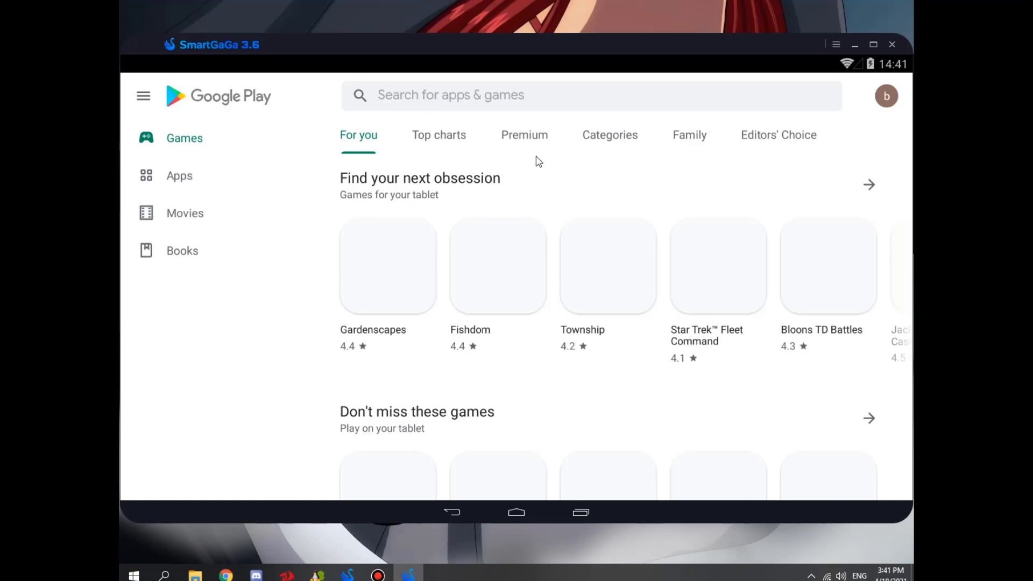
Search the Play Store for 'free fire'.
{"action": "left_click", "coordinate": [590, 95]}
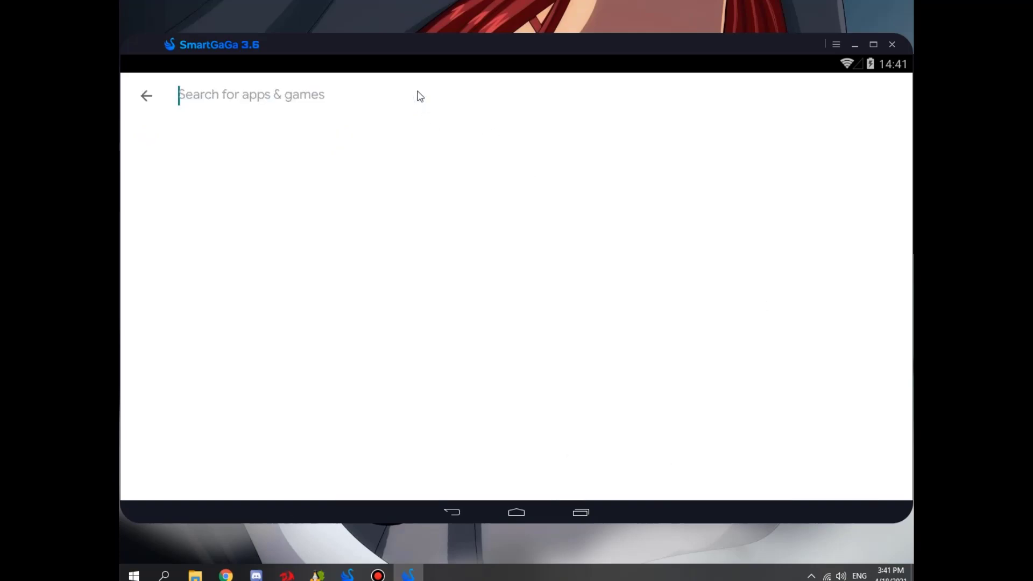
{"action": "type", "text": "free fire"}
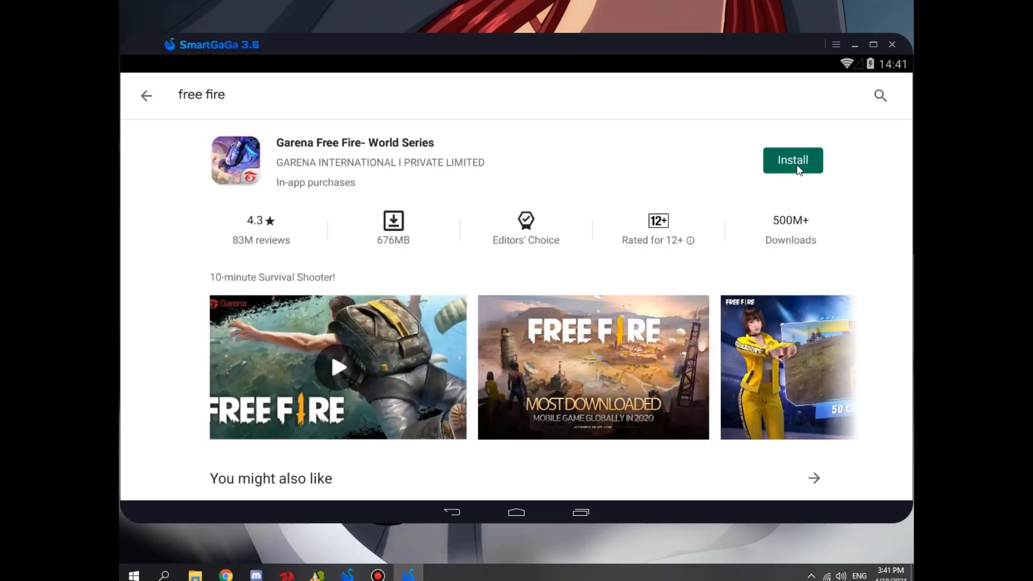
Install Garena Free Fire- World Series, accepting its permissions, and view its details page.
{"action": "left_click", "coordinate": [792, 160]}
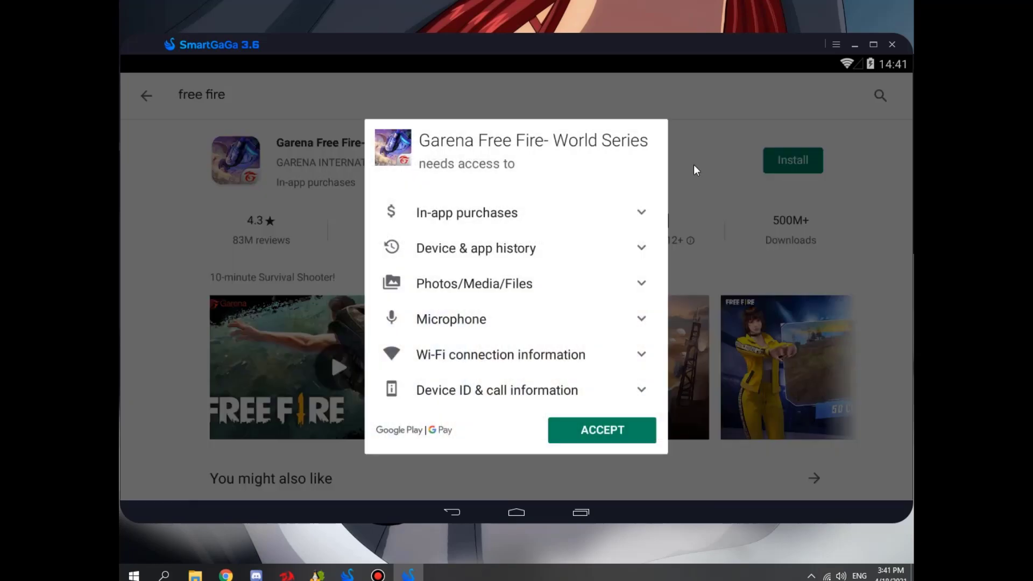
{"action": "left_click", "coordinate": [600, 429]}
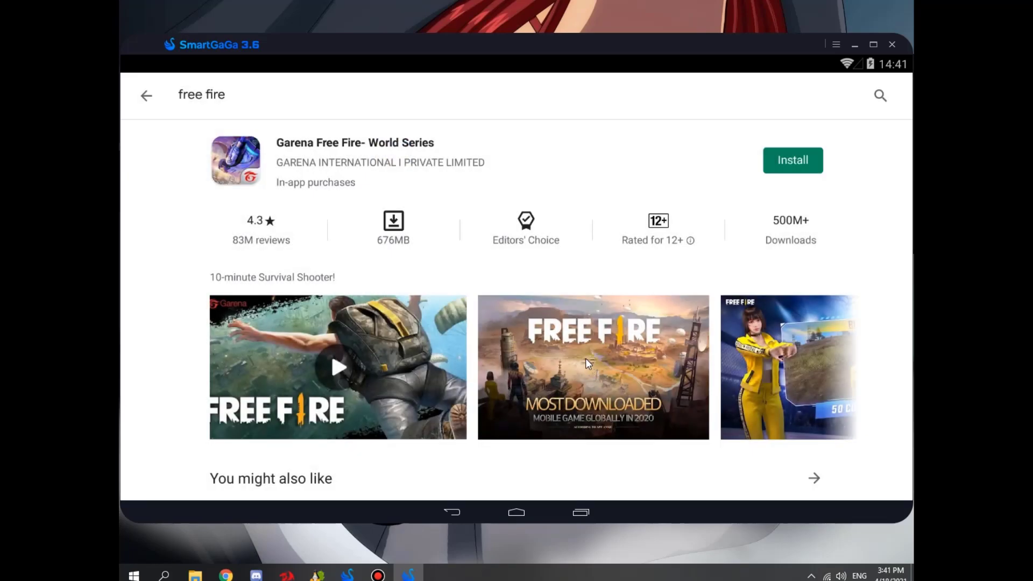
{"action": "mouse_move", "coordinate": [340, 160]}
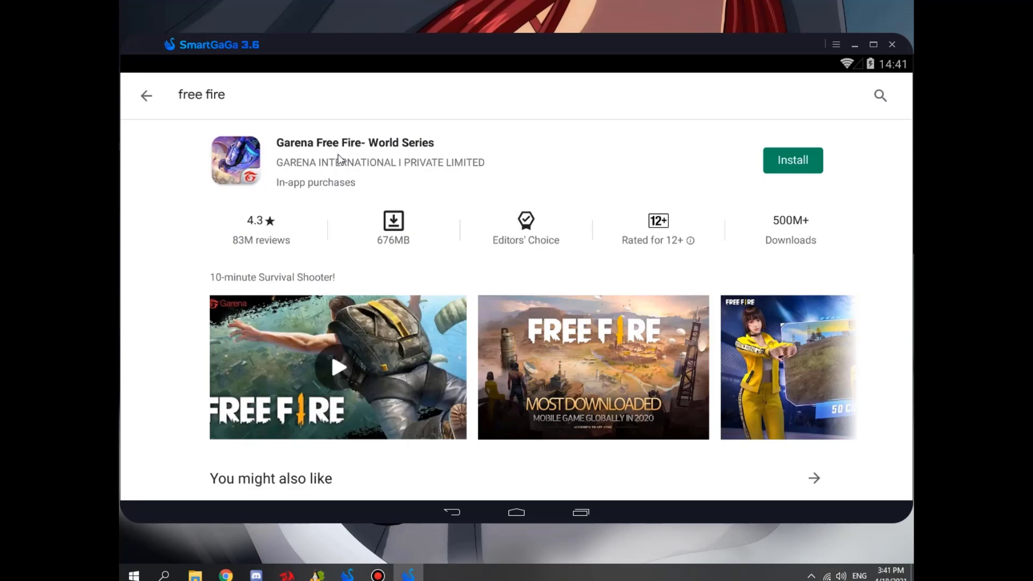
{"action": "left_click", "coordinate": [793, 159]}
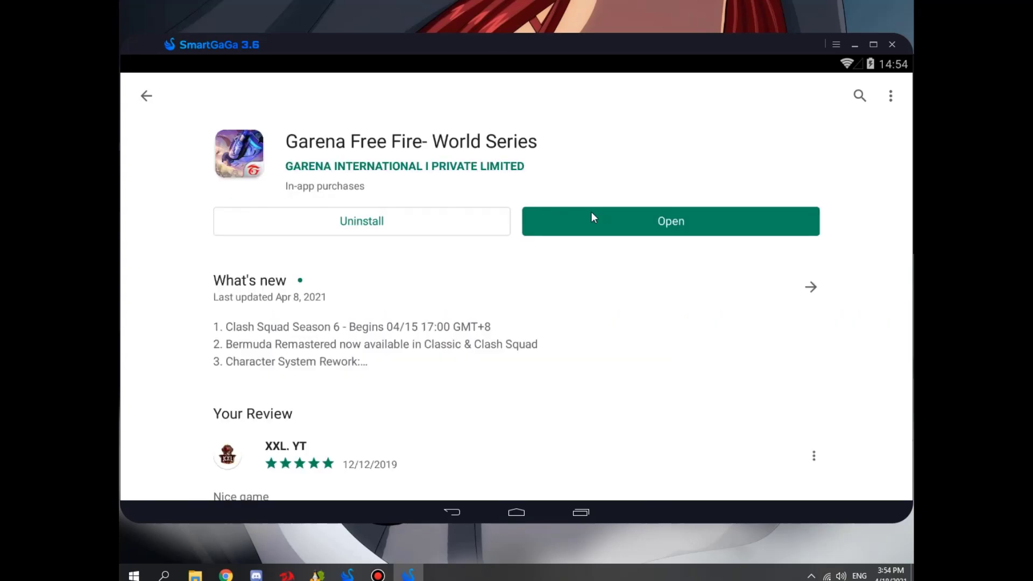
{"action": "mouse_move", "coordinate": [593, 514]}
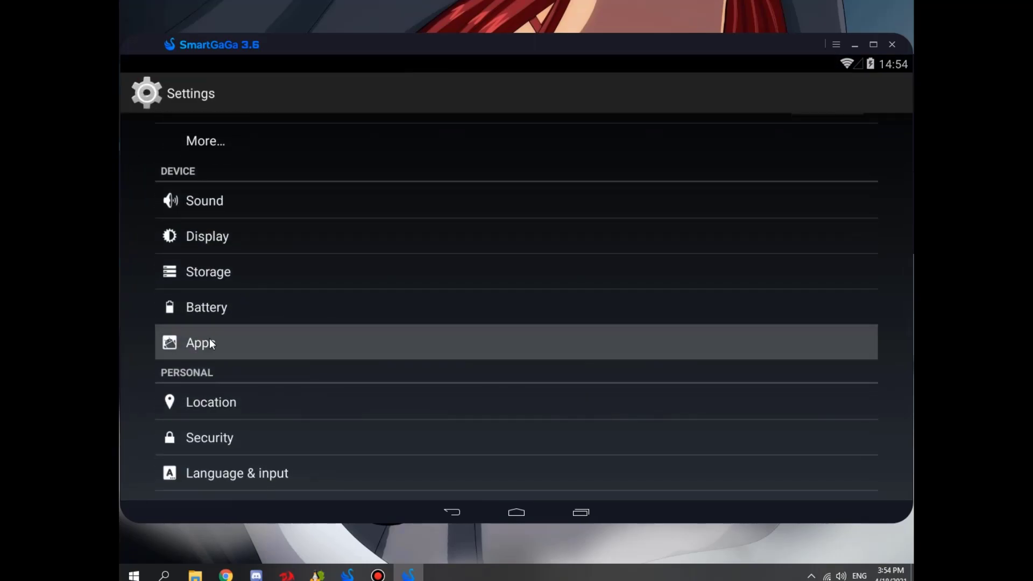
In Android settings, find Google Play Store among all installed apps and open its app info.
{"action": "left_click", "coordinate": [200, 343]}
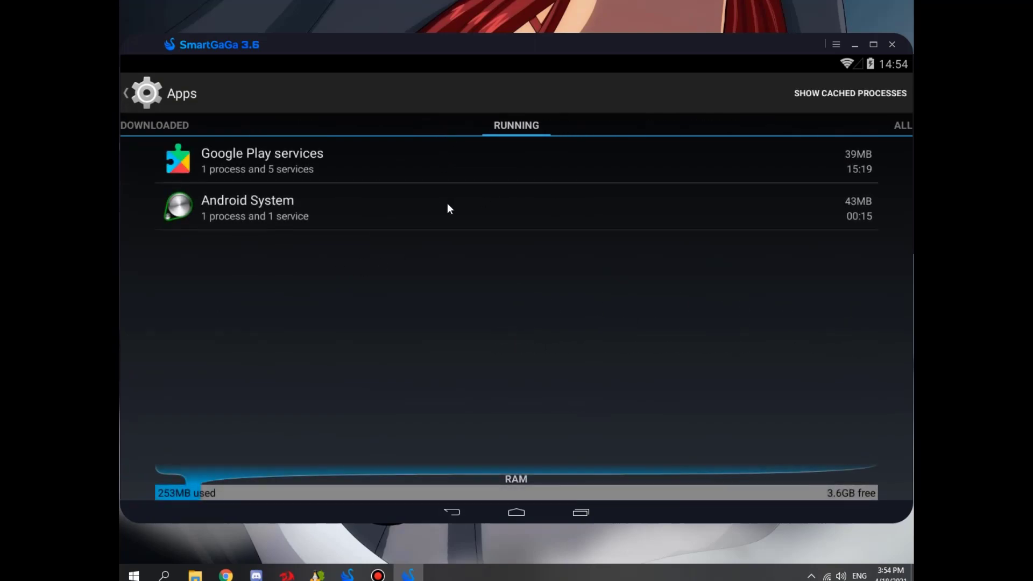
{"action": "left_click", "coordinate": [262, 160]}
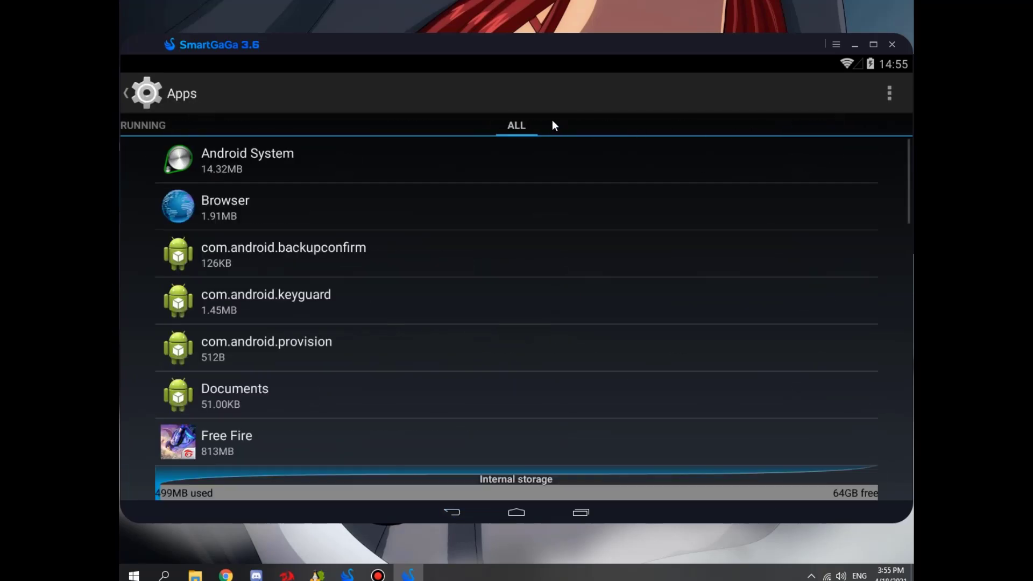
{"action": "scroll", "scroll_direction": "down", "scroll_amount": 3}
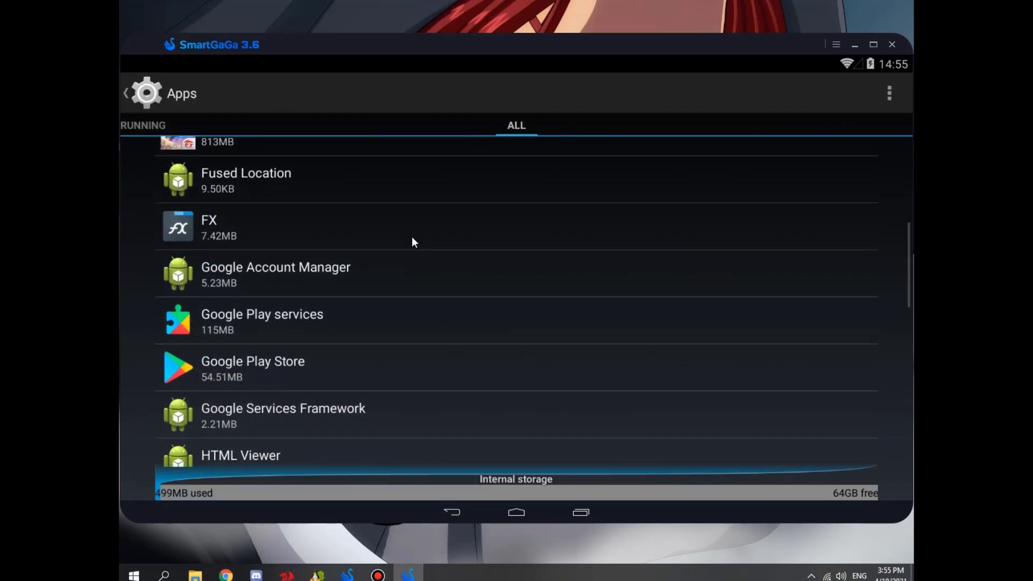
{"action": "left_click", "coordinate": [263, 321]}
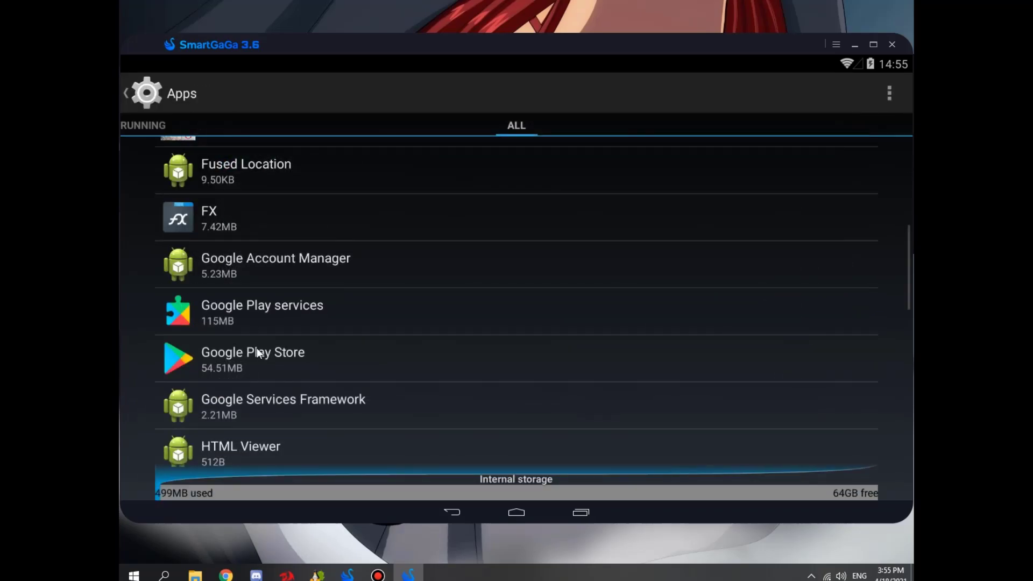
{"action": "left_click", "coordinate": [253, 359]}
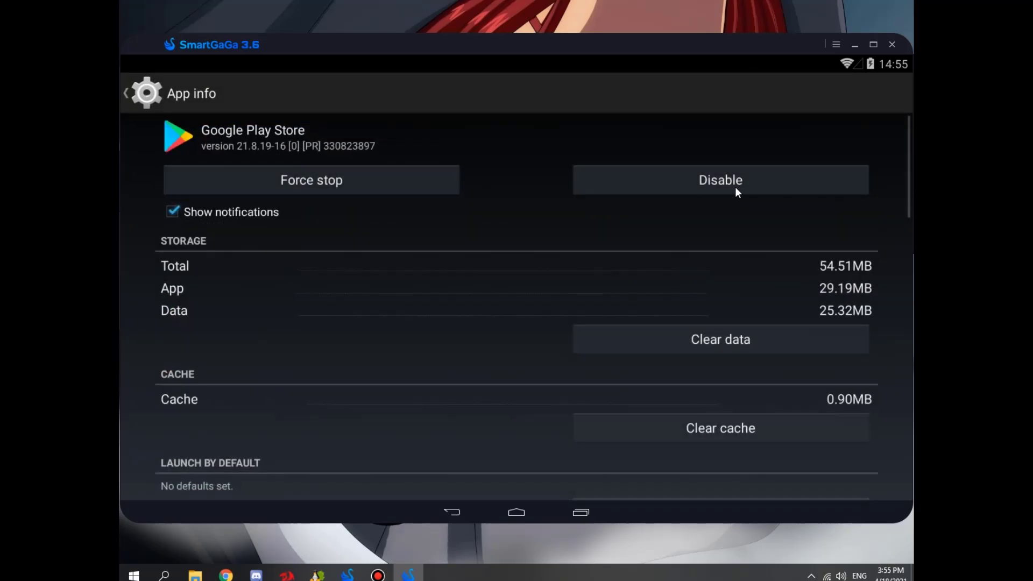
Disable the Google Play Store app and return to the emulator home screen.
{"action": "left_click", "coordinate": [720, 179]}
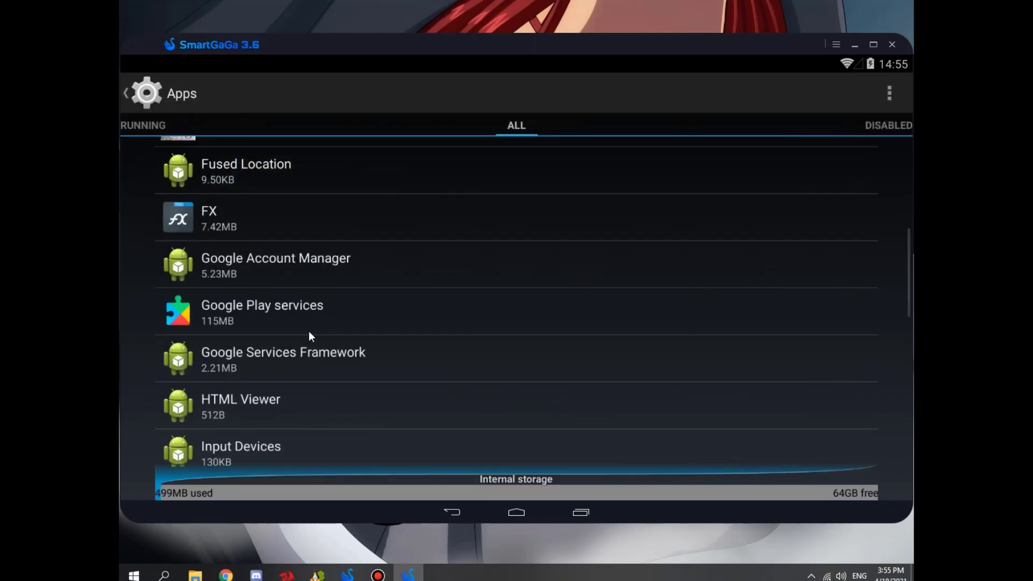
{"action": "left_click", "coordinate": [263, 311]}
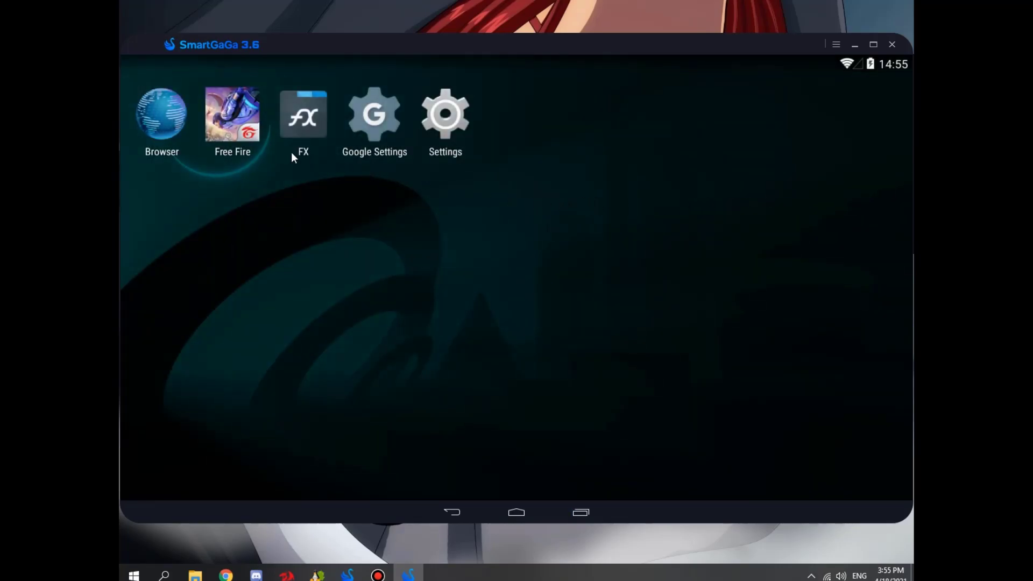
In Developer options, set a Background process limit.
{"action": "left_click", "coordinate": [446, 114]}
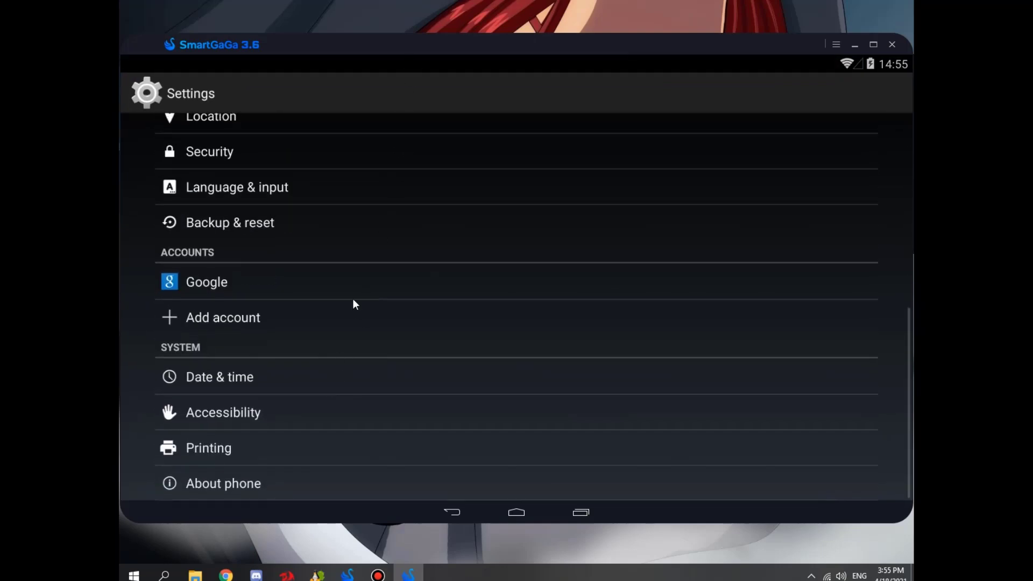
{"action": "left_click", "coordinate": [223, 483]}
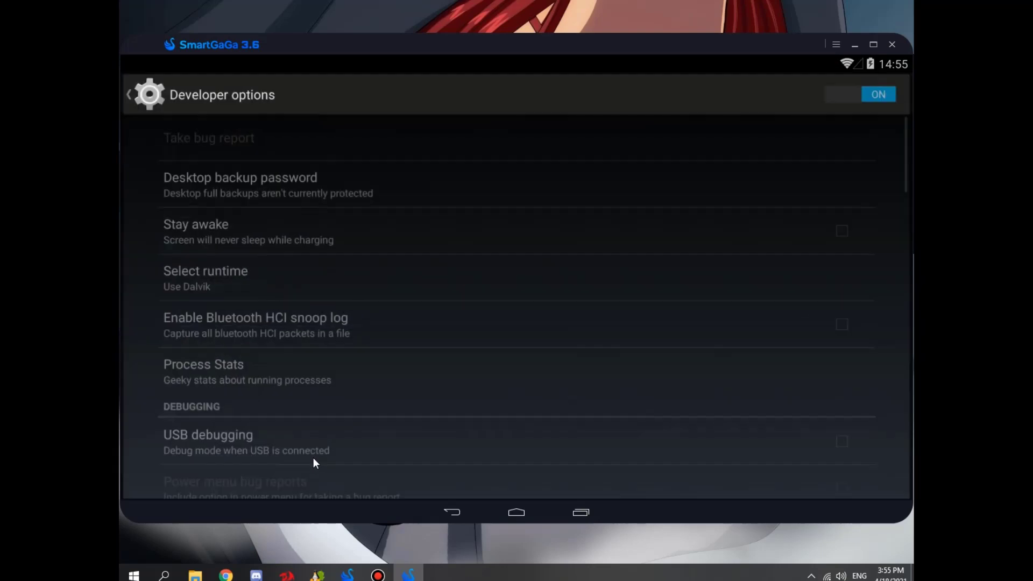
{"action": "scroll", "scroll_direction": "down", "scroll_amount": 3}
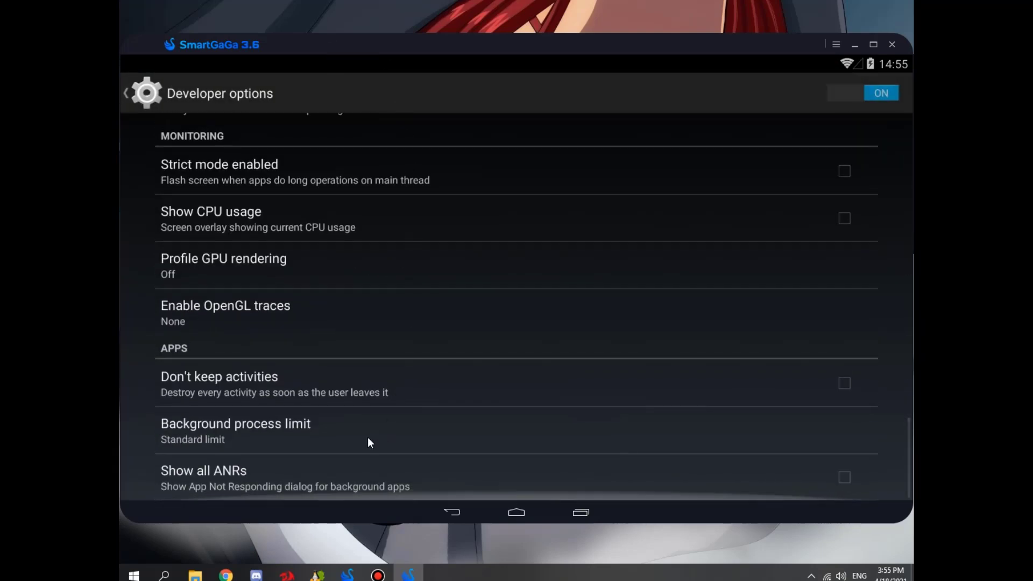
{"action": "left_click", "coordinate": [236, 430]}
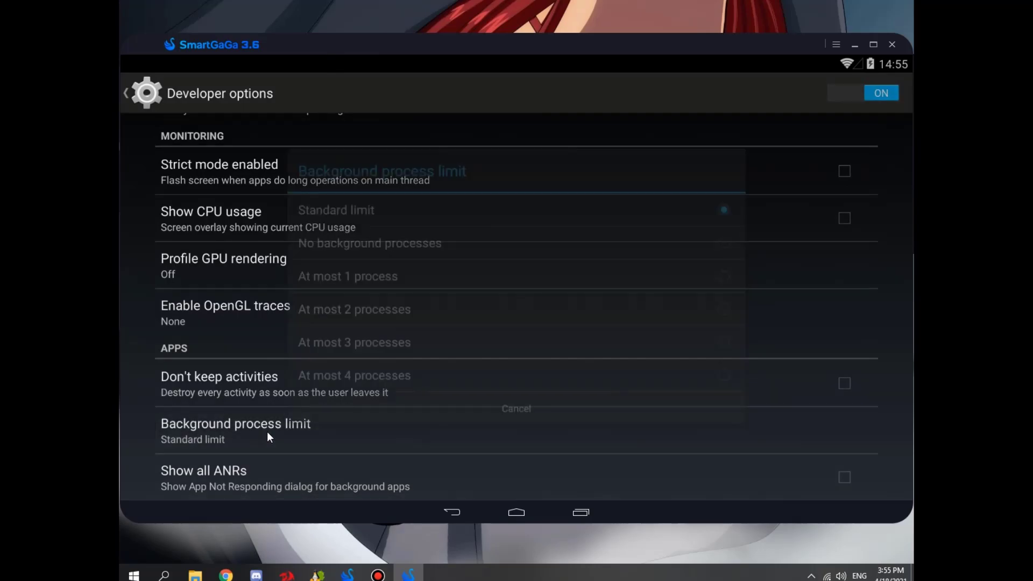
{"action": "left_click", "coordinate": [354, 309]}
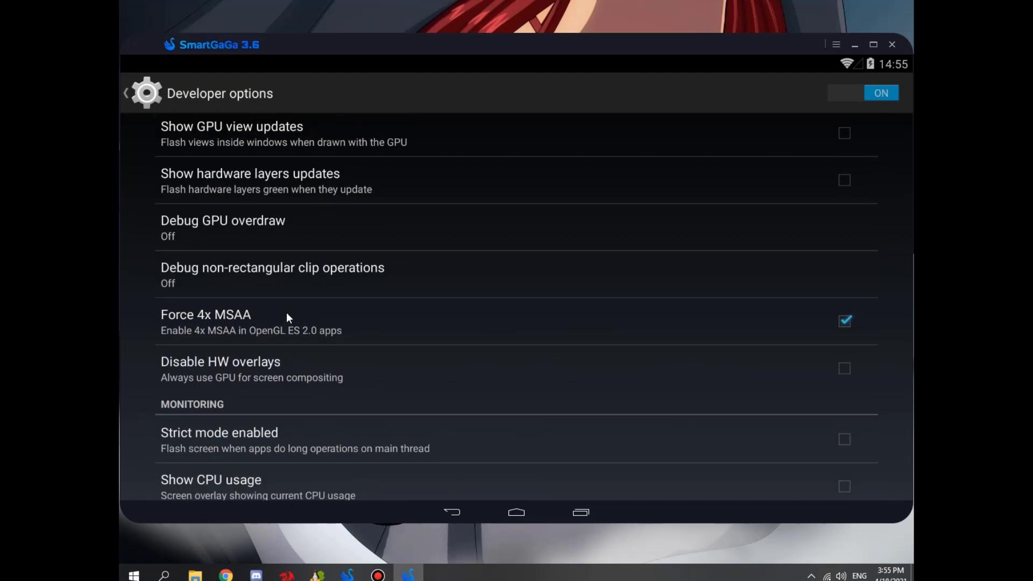
Scroll further through Developer options to reach Force 4x MSAA.
{"action": "scroll", "scroll_direction": "down", "scroll_amount": 3}
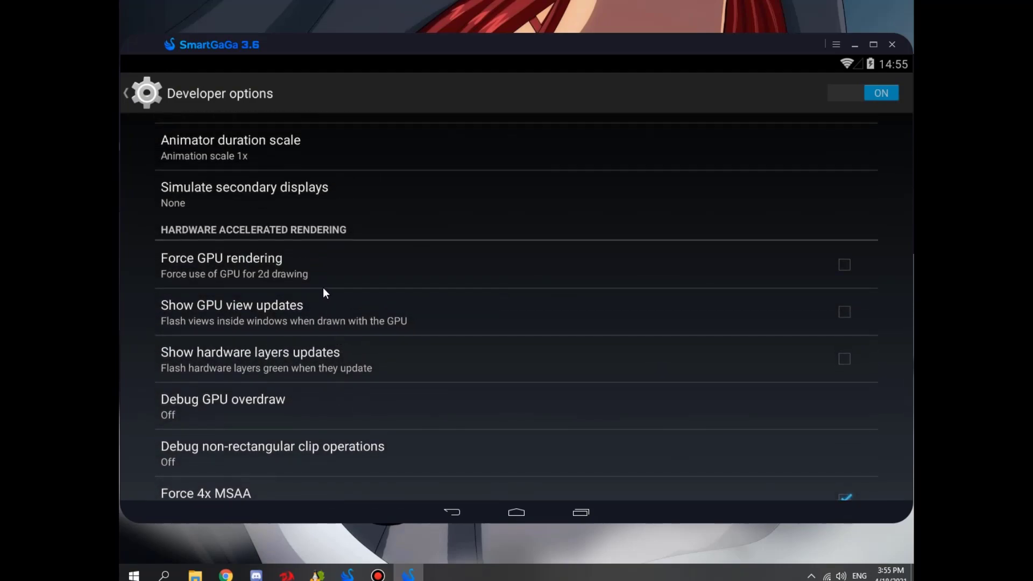
{"action": "mouse_move", "coordinate": [323, 283]}
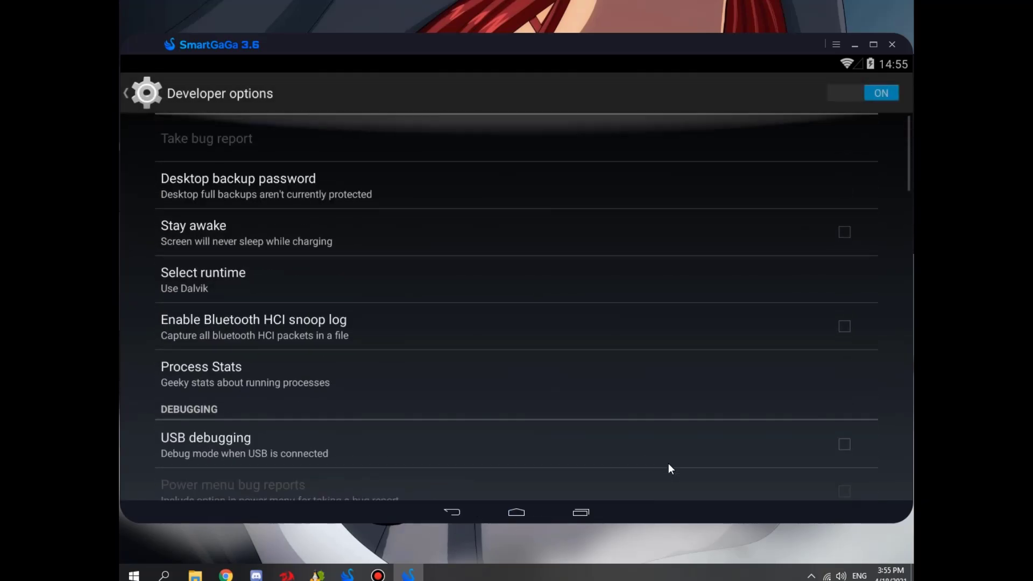
{"action": "scroll", "scroll_direction": "down", "scroll_amount": 3}
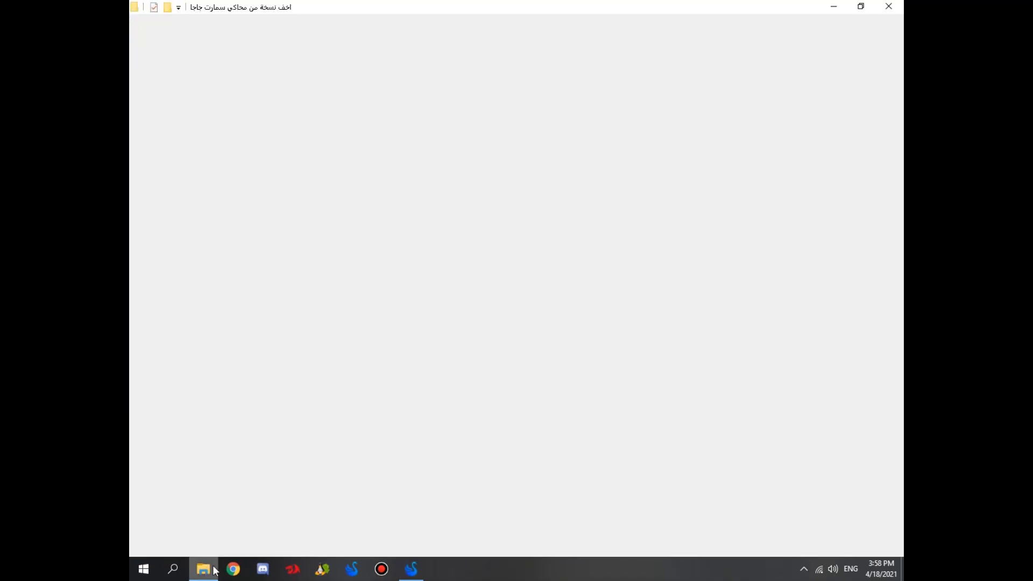
Install the GLTools and Activity Launcher APKs from the downloaded folder.
{"action": "left_click", "coordinate": [204, 569]}
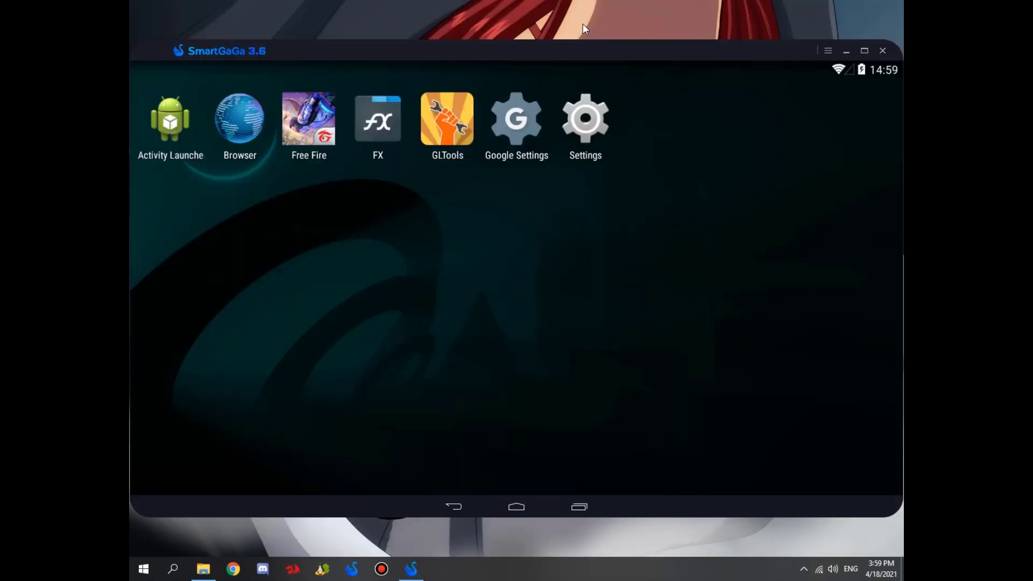
Refresh the desktop, then use Activity Launcher to start GLTools' PirateActivity app list.
{"action": "right_click", "coordinate": [582, 30]}
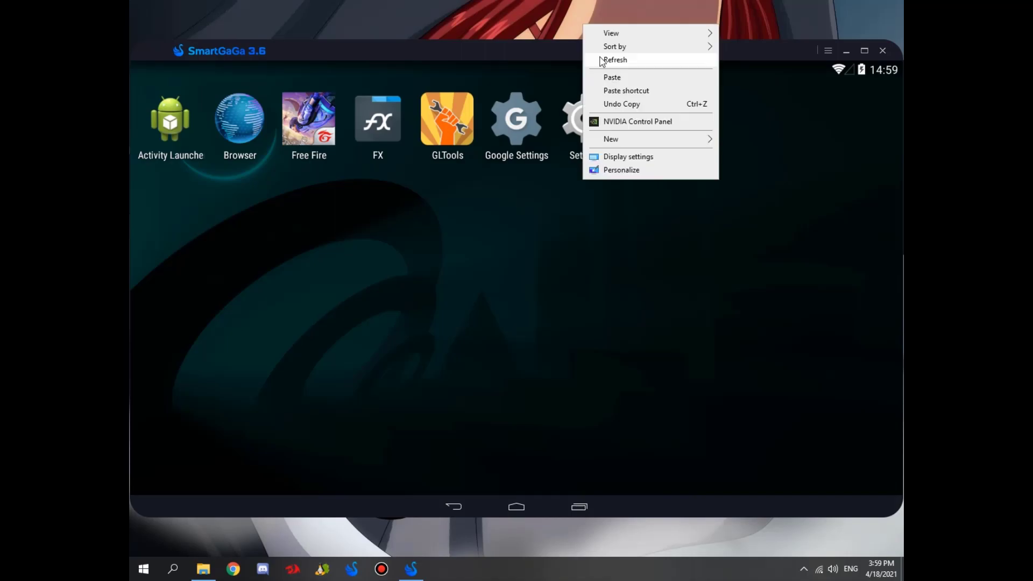
{"action": "left_click", "coordinate": [322, 92]}
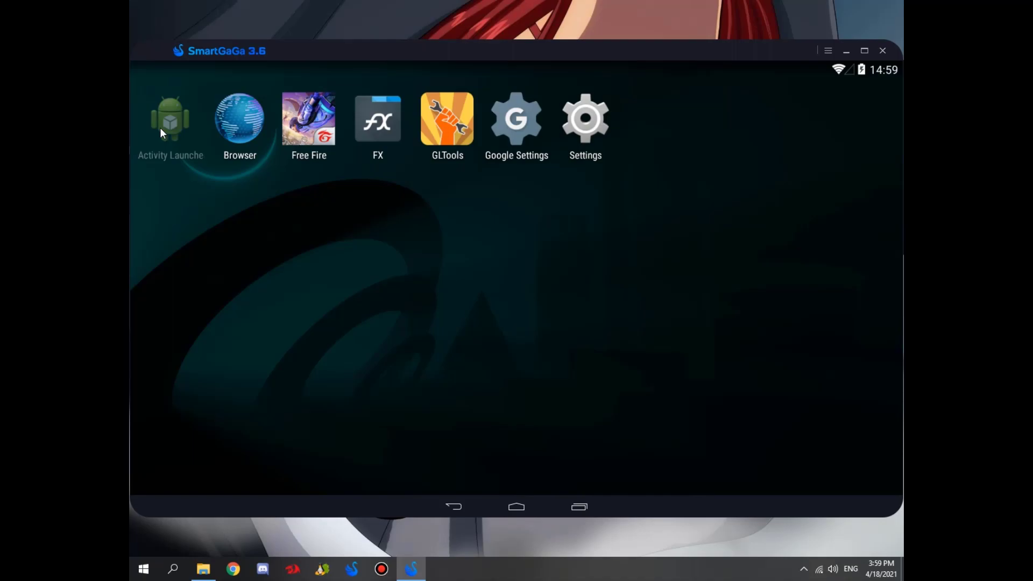
{"action": "left_click", "coordinate": [170, 119]}
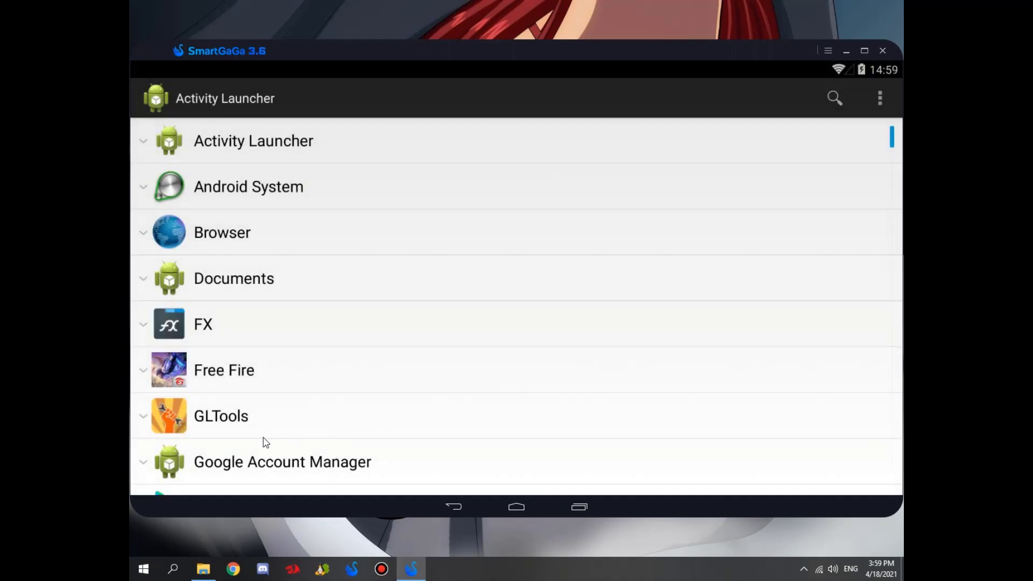
{"action": "left_click", "coordinate": [221, 416]}
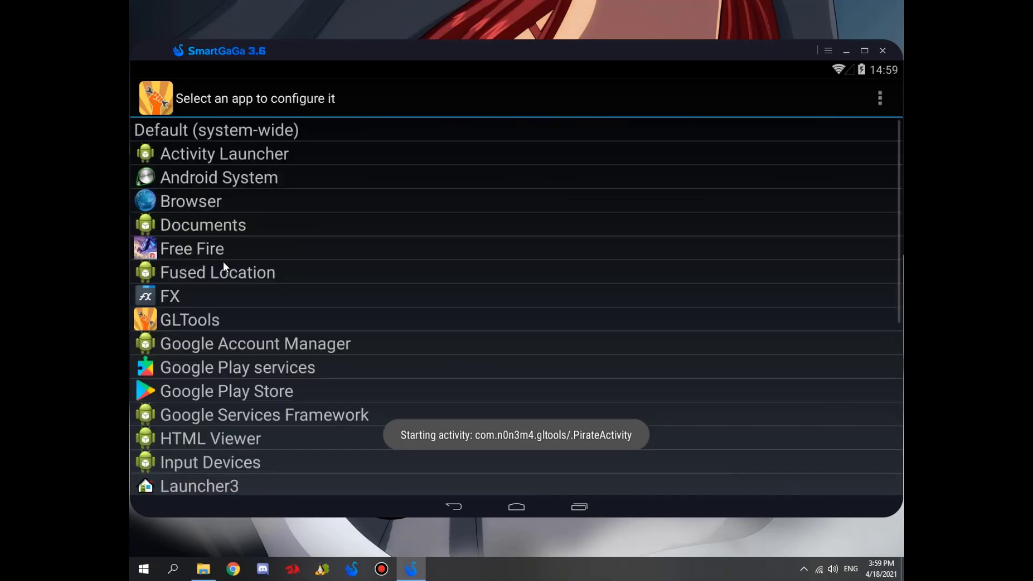
Enable Free Fire custom settings, disable texture decompression, and bring up the GPU/CPU template list.
{"action": "left_click", "coordinate": [191, 249]}
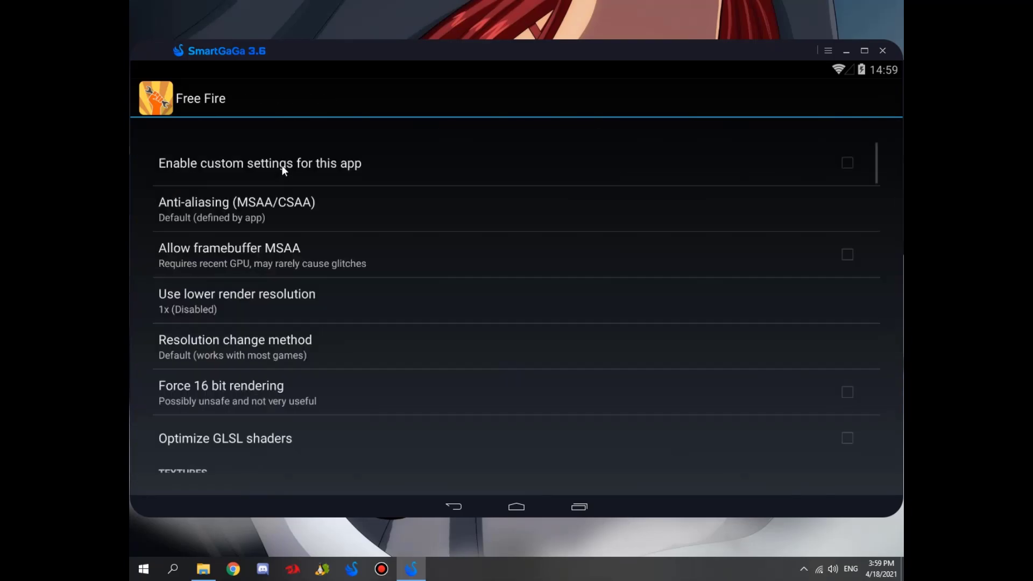
{"action": "left_click", "coordinate": [847, 162]}
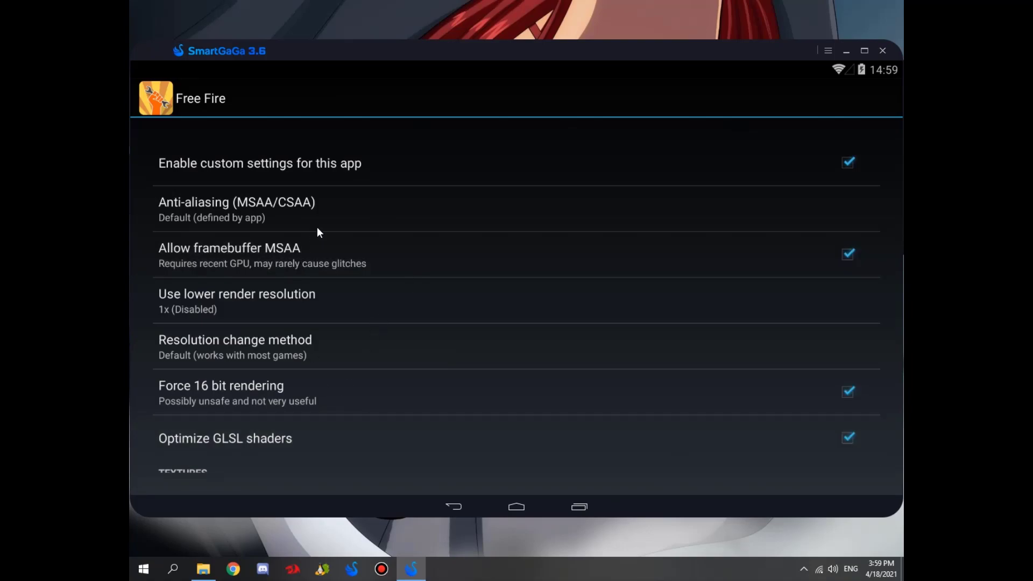
{"action": "scroll", "scroll_direction": "down", "scroll_amount": 3}
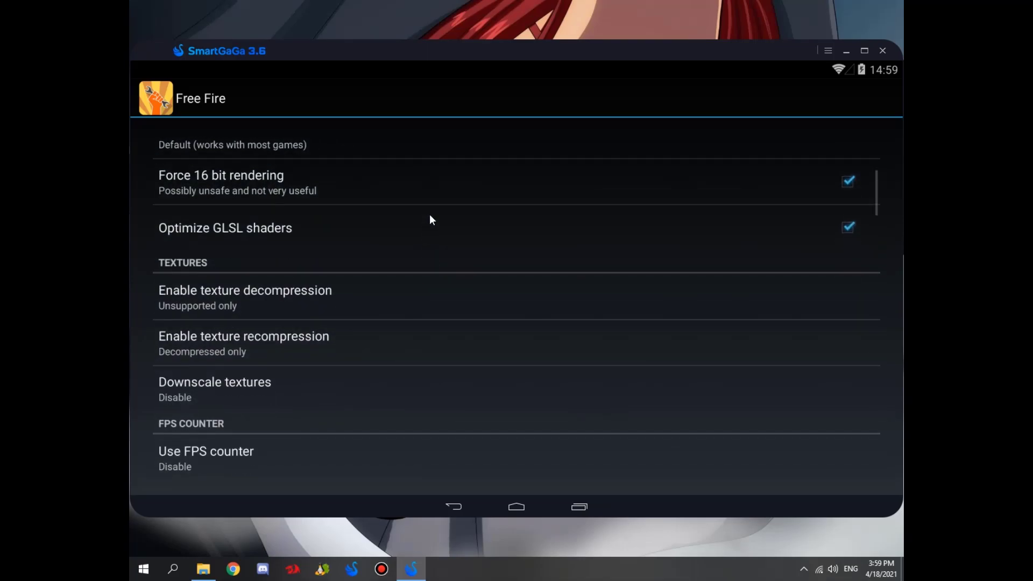
{"action": "left_click", "coordinate": [244, 290]}
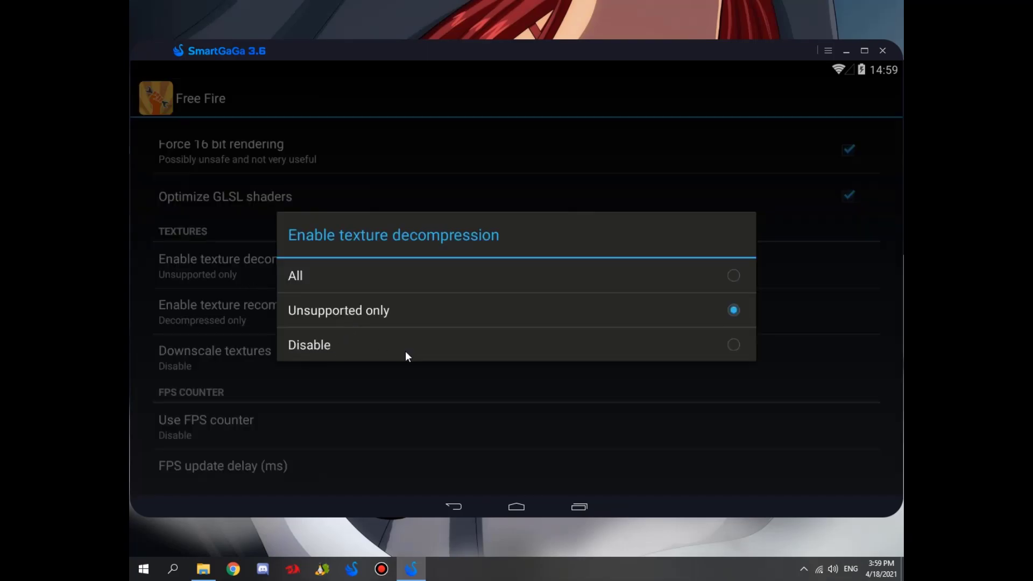
{"action": "left_click", "coordinate": [308, 344]}
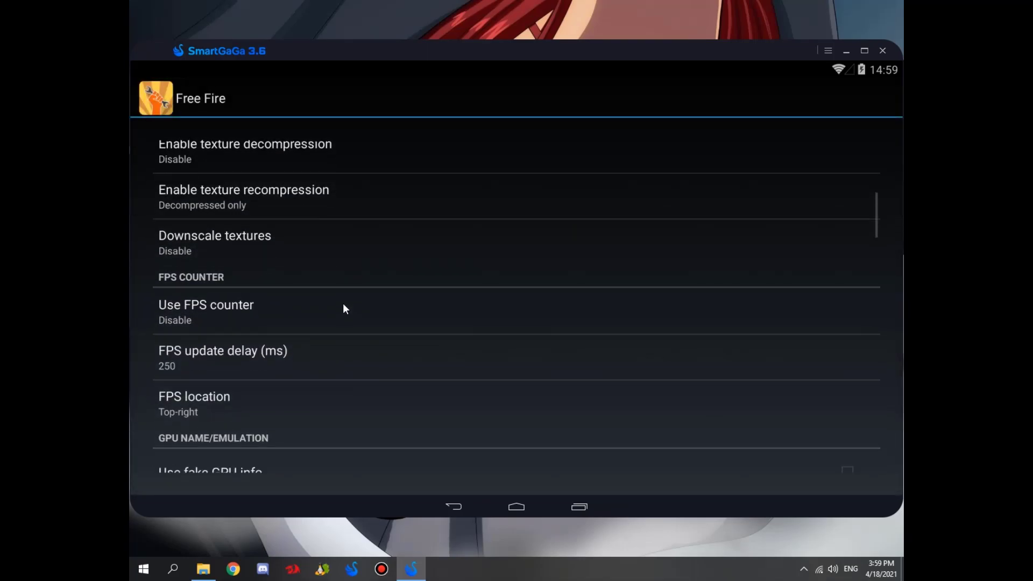
{"action": "scroll", "scroll_direction": "down", "scroll_amount": 3}
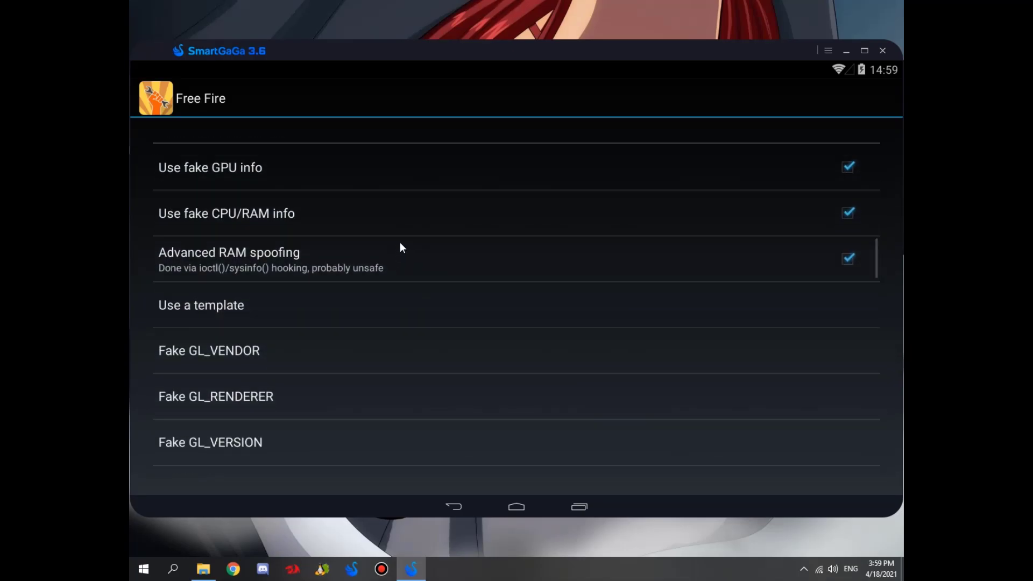
{"action": "left_click", "coordinate": [202, 304]}
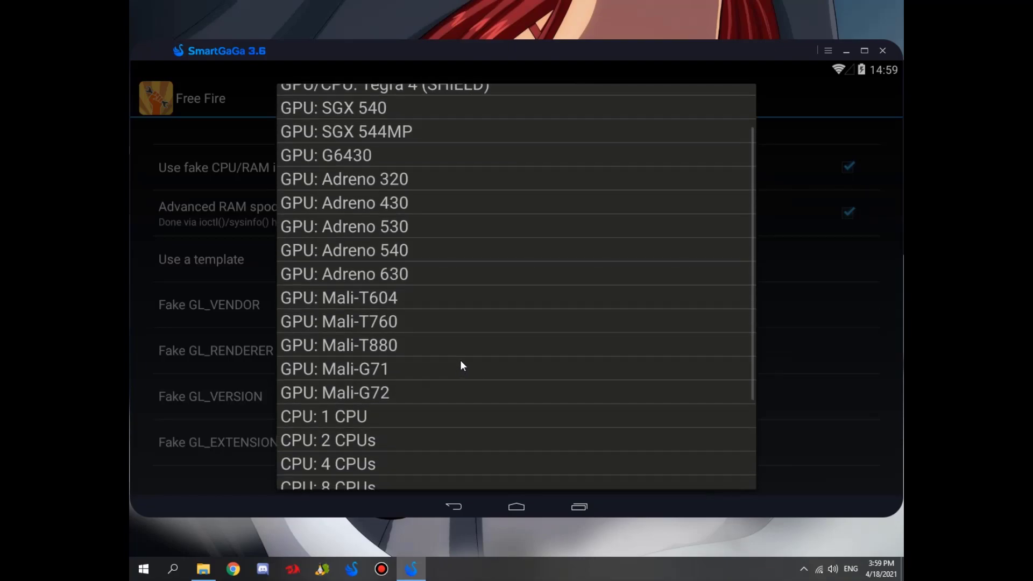